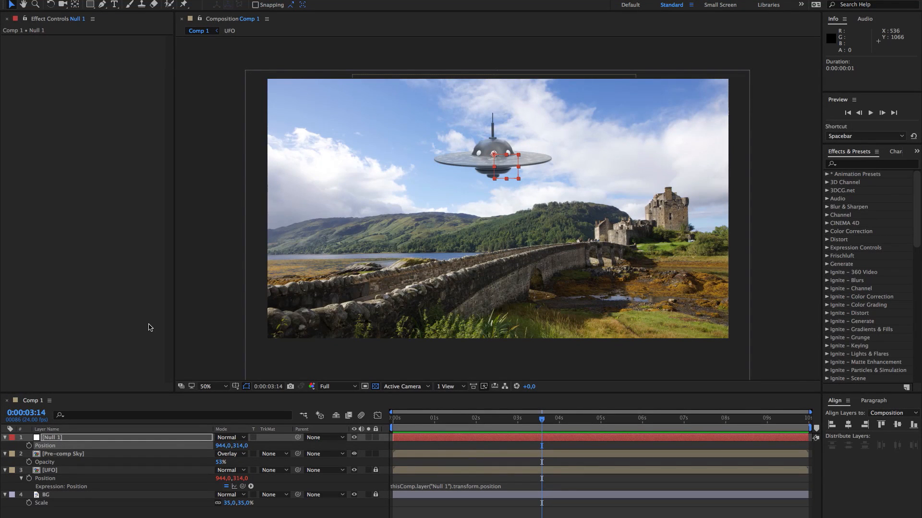
{"action": "mouse_move", "coordinate": [152, 328]}
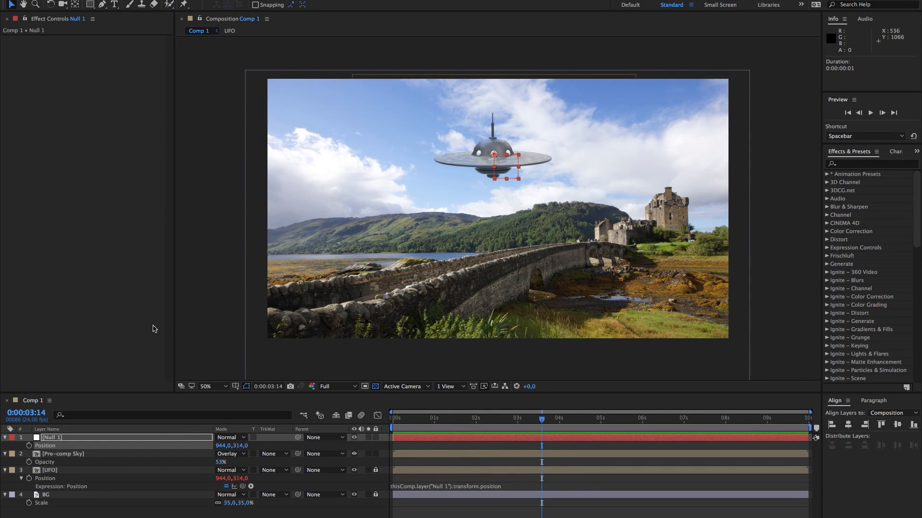
{"action": "mouse_move", "coordinate": [151, 330]}
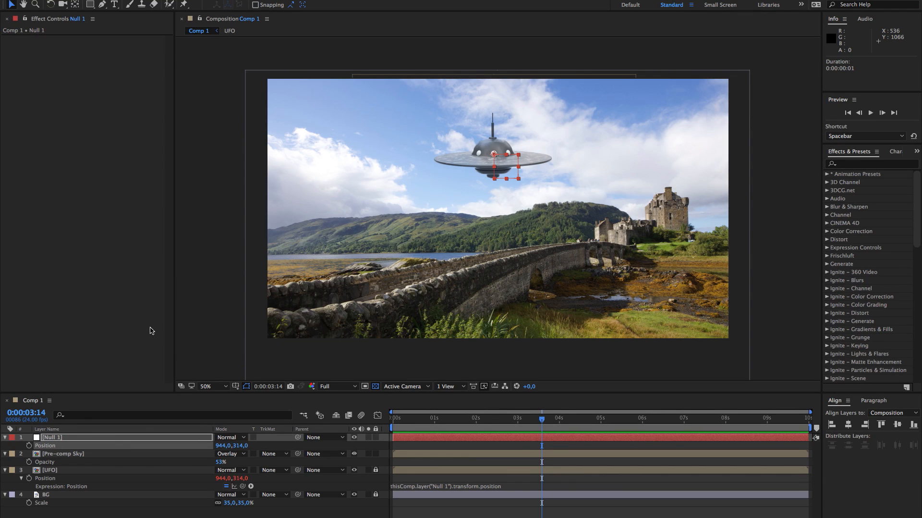
{"action": "mouse_move", "coordinate": [149, 335]}
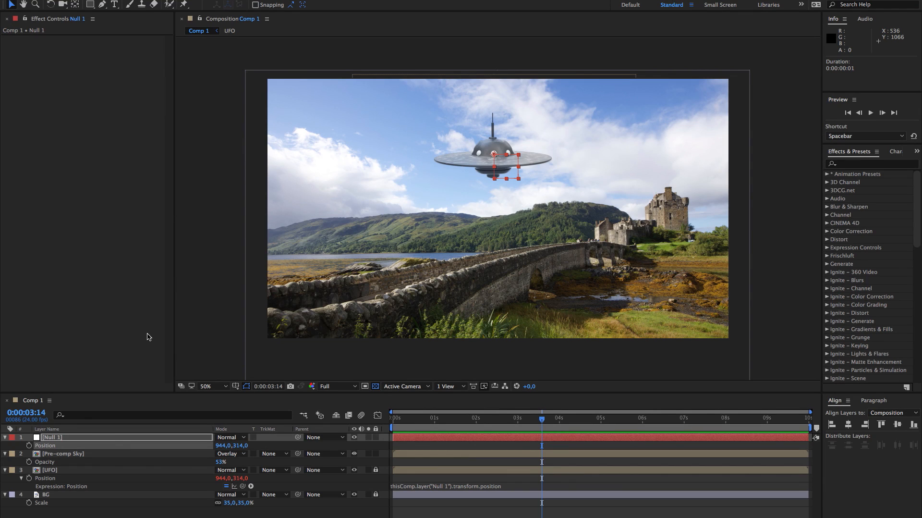
{"action": "mouse_move", "coordinate": [144, 343]}
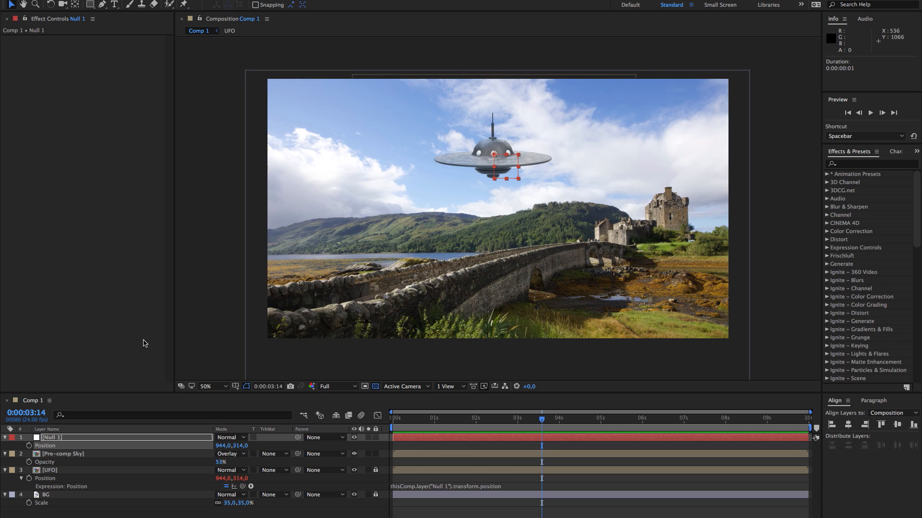
{"action": "mouse_move", "coordinate": [143, 352]}
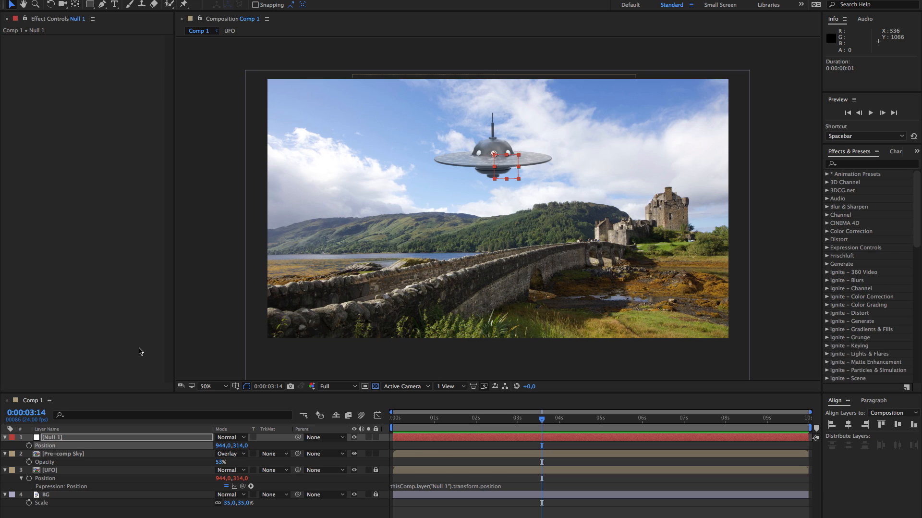
{"action": "mouse_move", "coordinate": [141, 352]}
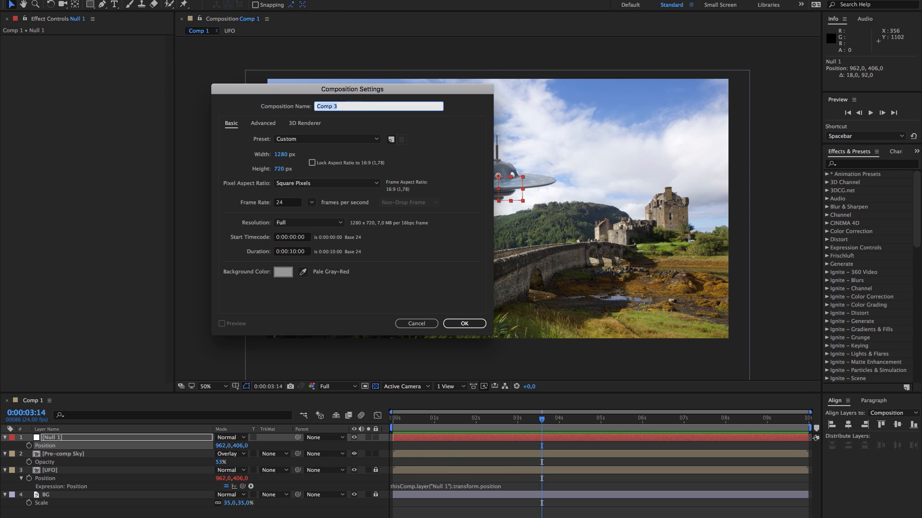
{"action": "mouse_move", "coordinate": [279, 163]}
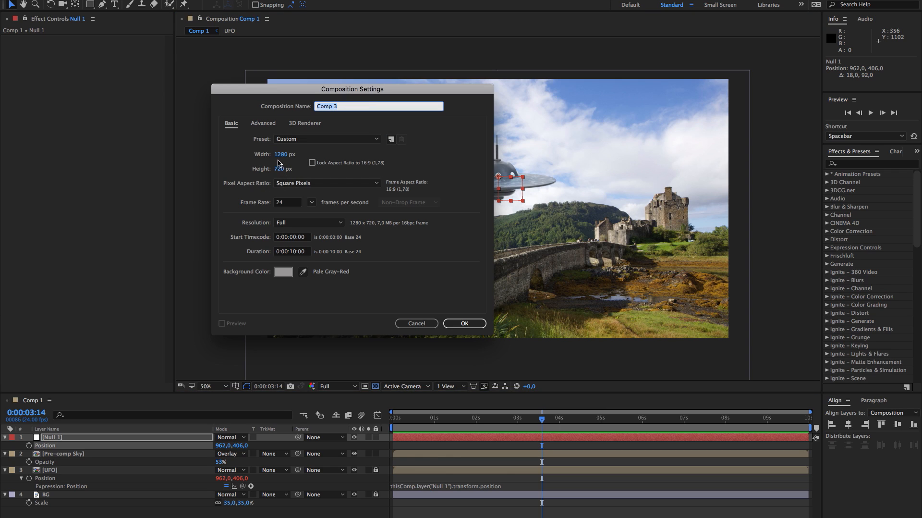
{"action": "mouse_move", "coordinate": [327, 199]}
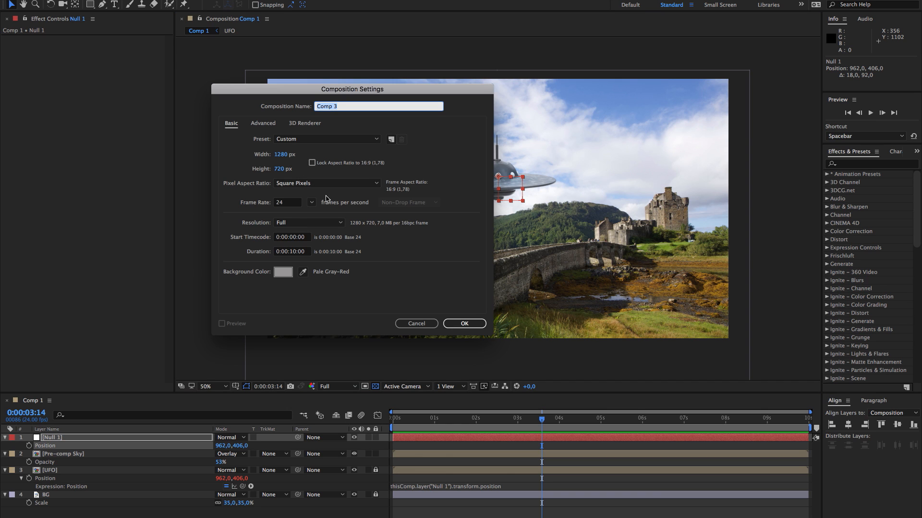
{"action": "mouse_move", "coordinate": [296, 215]}
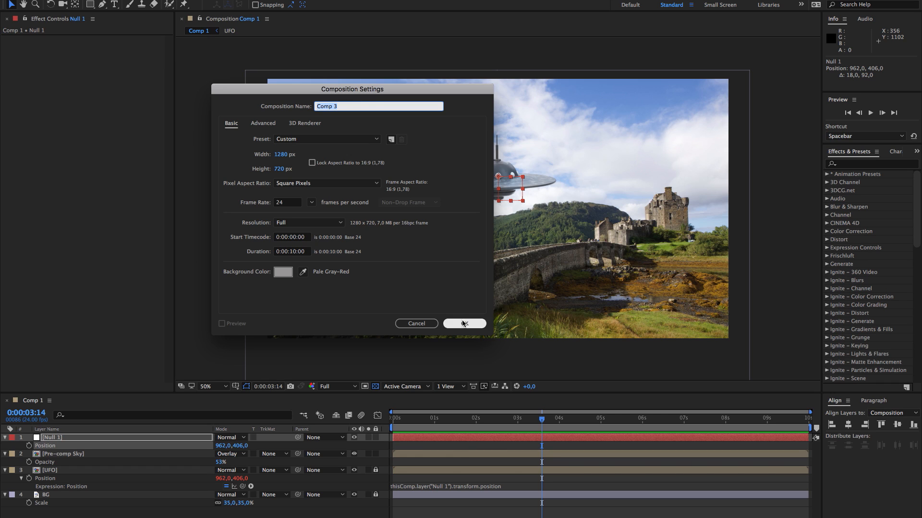
Confirm the new Comp 3 at 1280×720, 24 fps, ten seconds long.
{"action": "left_click", "coordinate": [464, 323]}
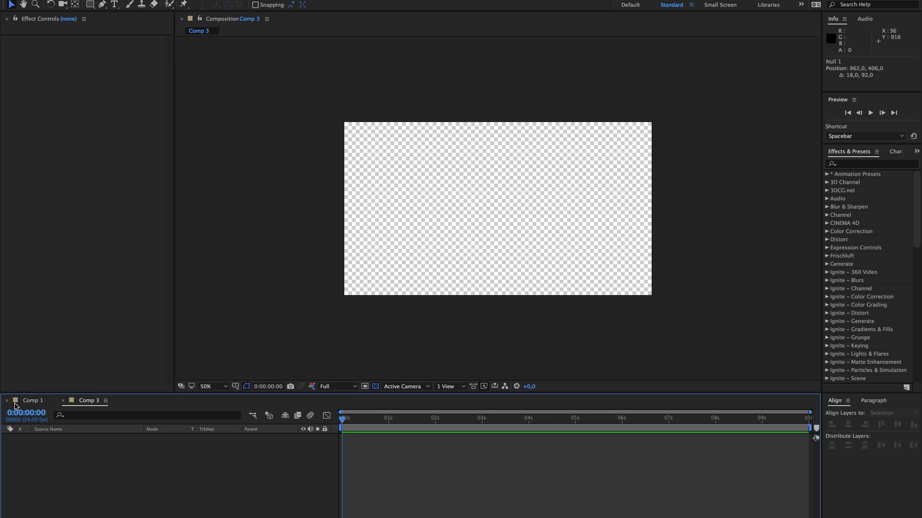
Place the Landscape footage at 22% scale with the UFO layered above it.
{"action": "left_click", "coordinate": [33, 400]}
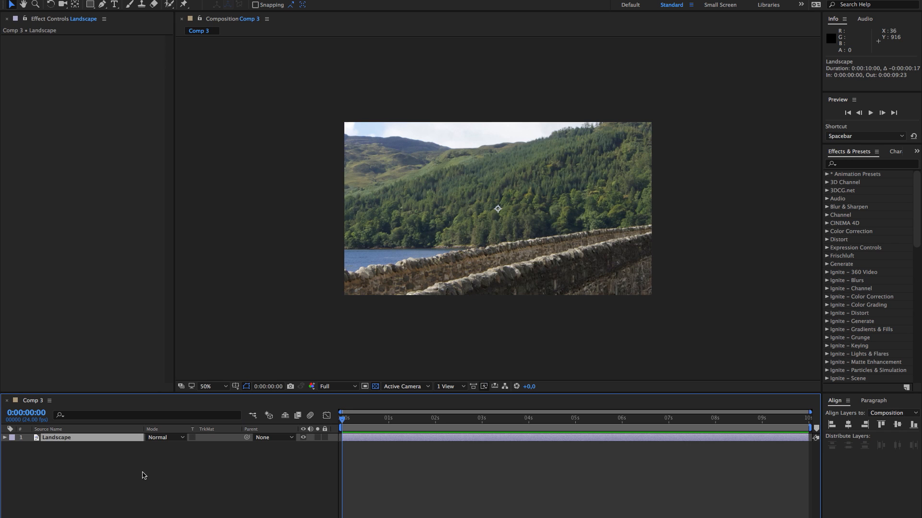
{"action": "left_click", "coordinate": [5, 436]}
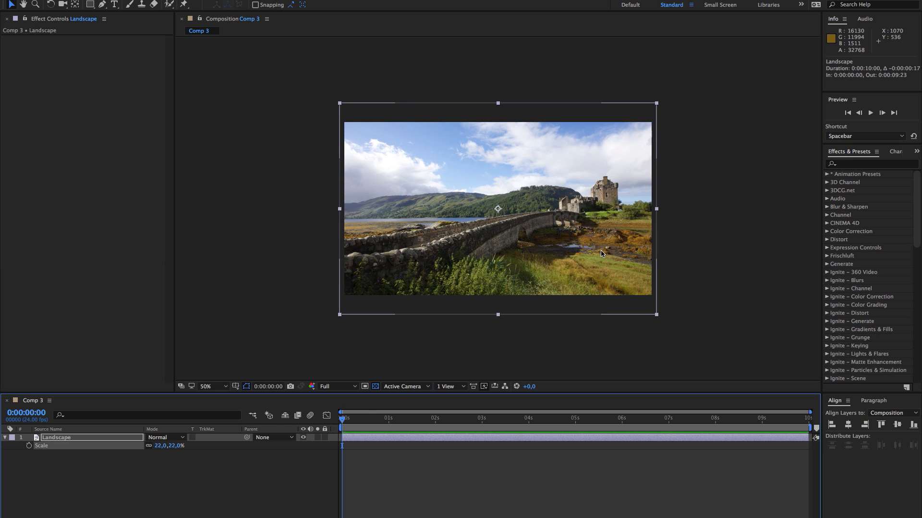
{"action": "mouse_move", "coordinate": [410, 217]}
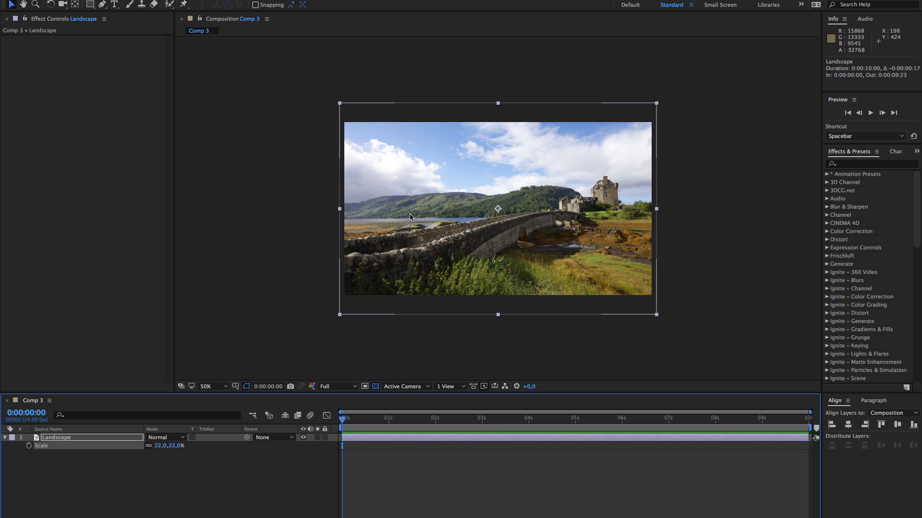
{"action": "mouse_move", "coordinate": [385, 480]}
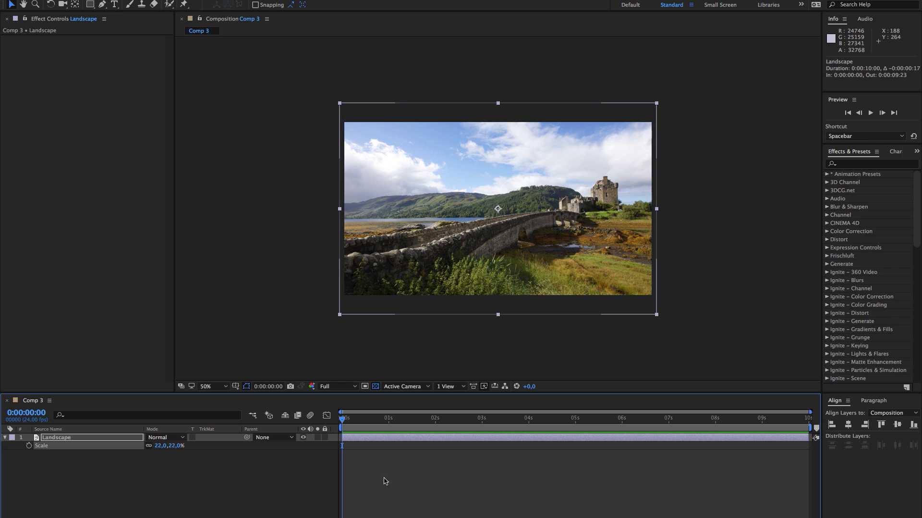
{"action": "left_click", "coordinate": [382, 479]}
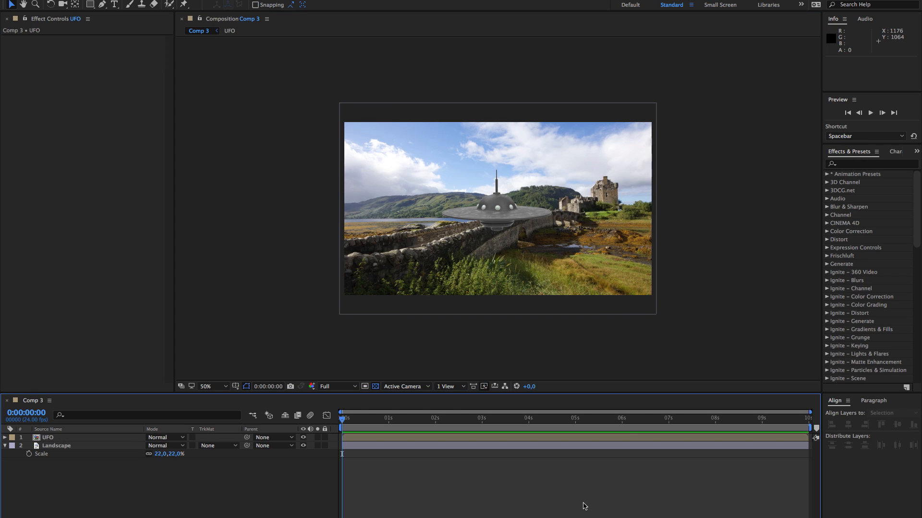
View at 100%, duplicate both layers and select the UFO and Landscape copies.
{"action": "left_click", "coordinate": [208, 386]}
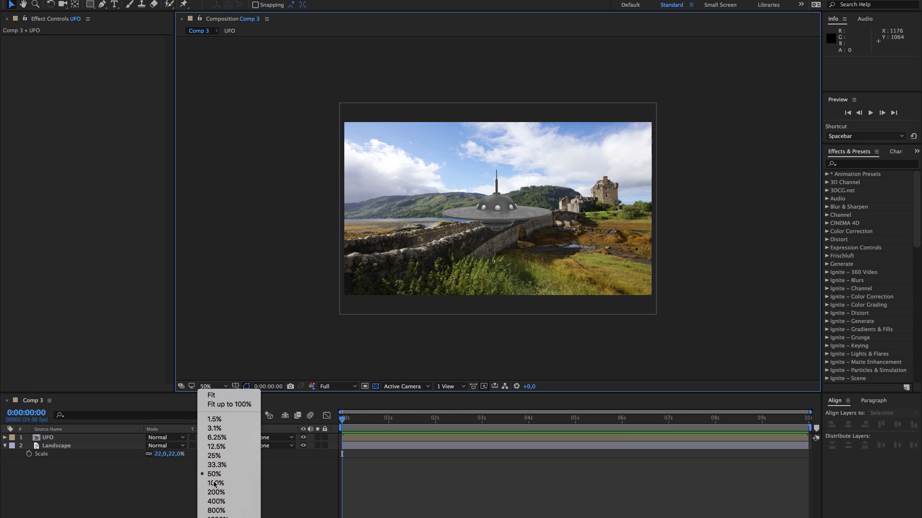
{"action": "left_click", "coordinate": [215, 482]}
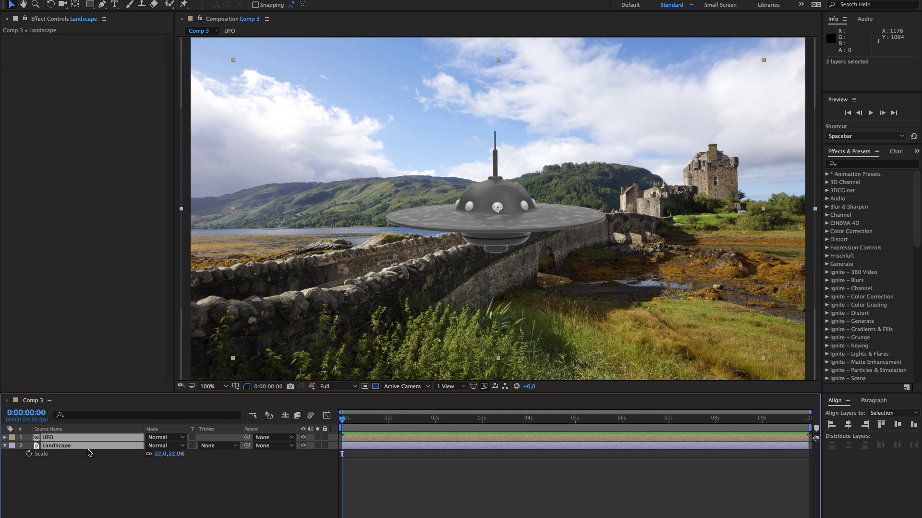
{"action": "key", "text": "ctrl+d"}
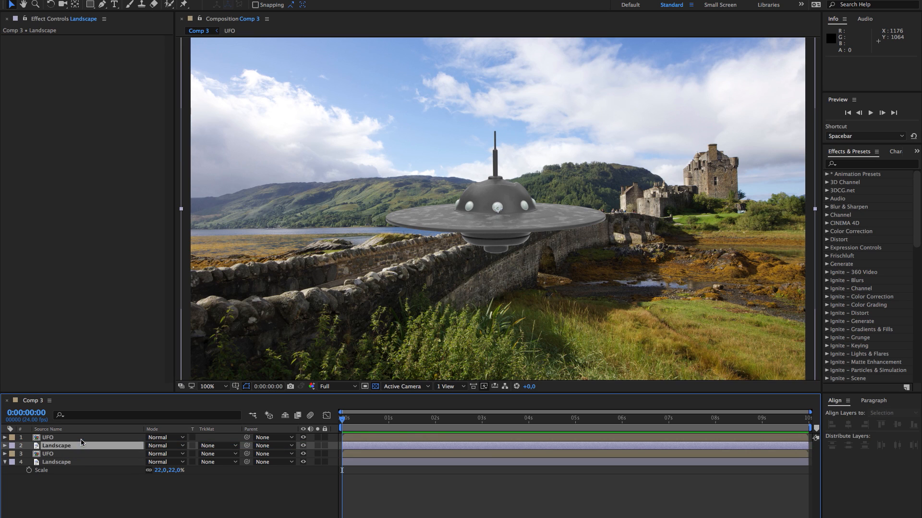
{"action": "left_click", "coordinate": [48, 437]}
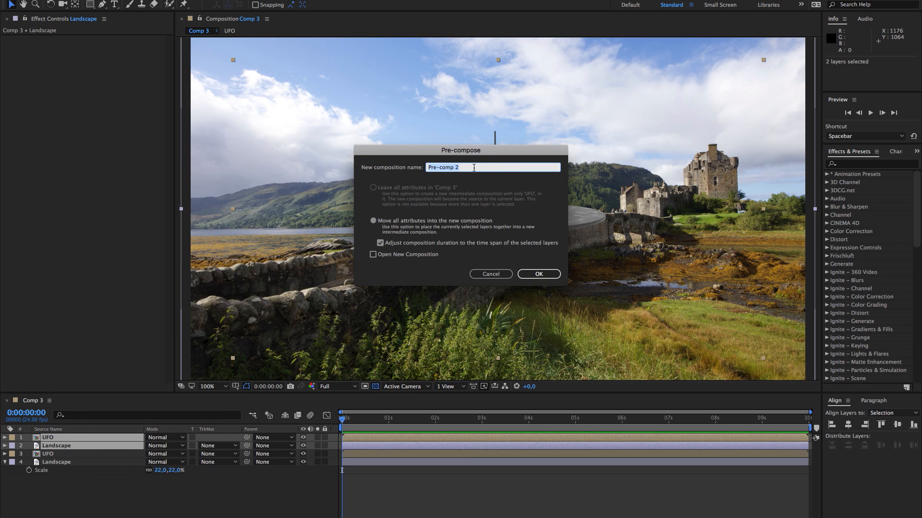
Pre-compose the selected copies into a composition named 'blend BG'.
{"action": "type", "text": "ble"}
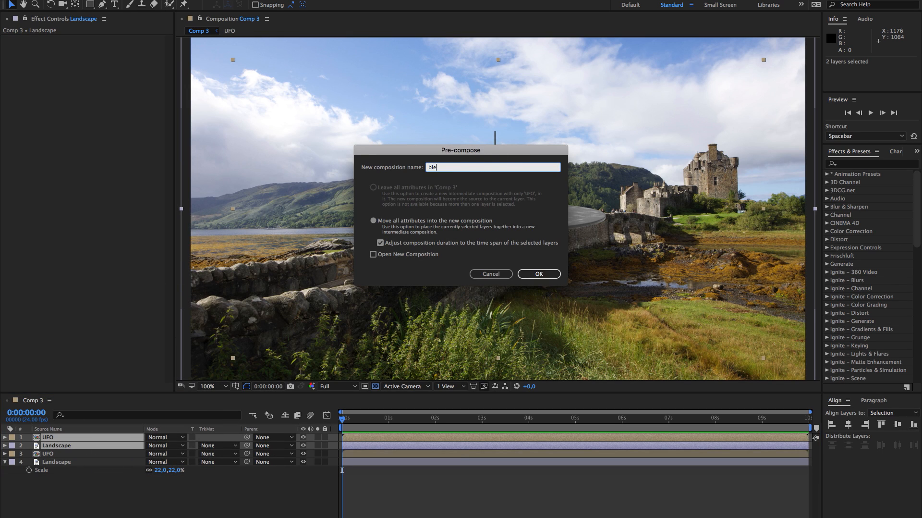
{"action": "type", "text": "nd"}
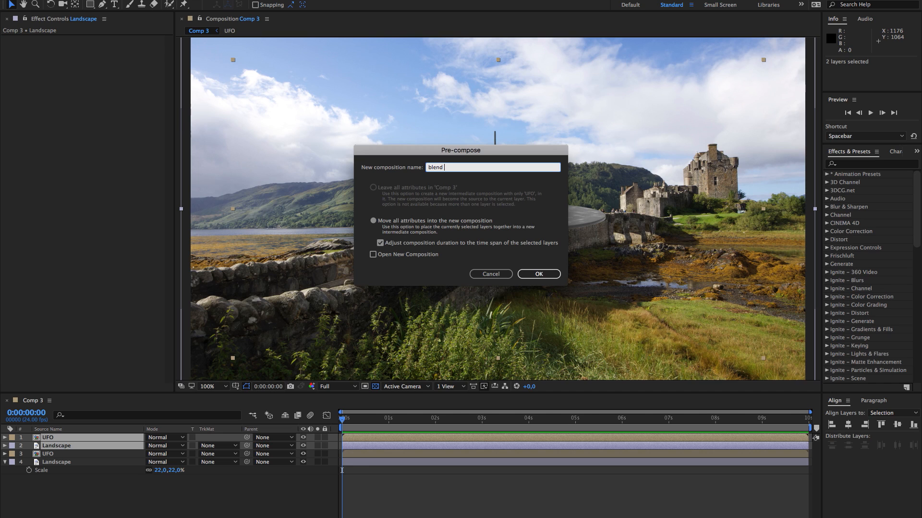
{"action": "type", "text": "BG"}
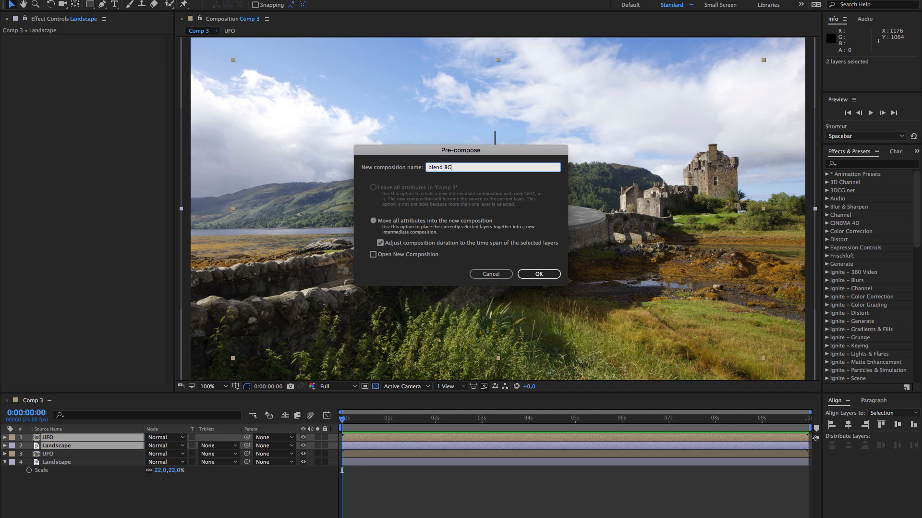
{"action": "left_click", "coordinate": [538, 273]}
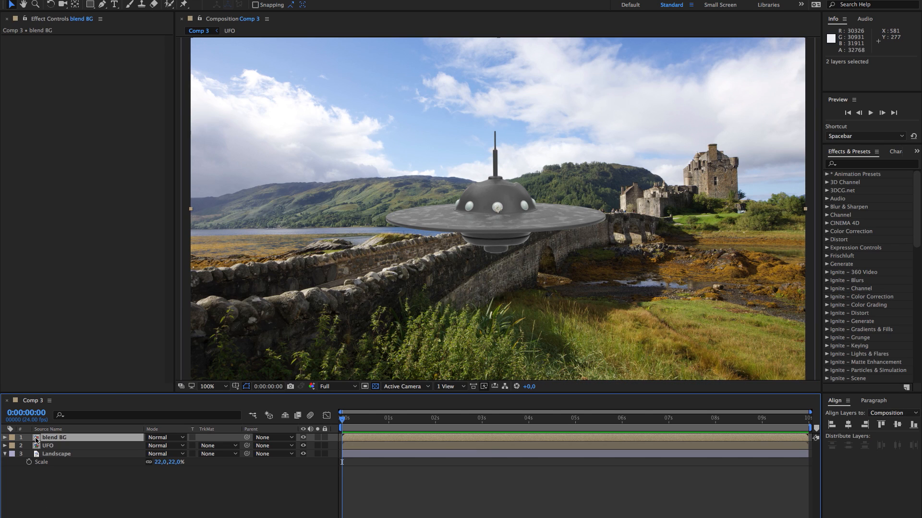
Enter blend BG and reveal its UFO layer's Position property.
{"action": "double_click", "coordinate": [54, 436]}
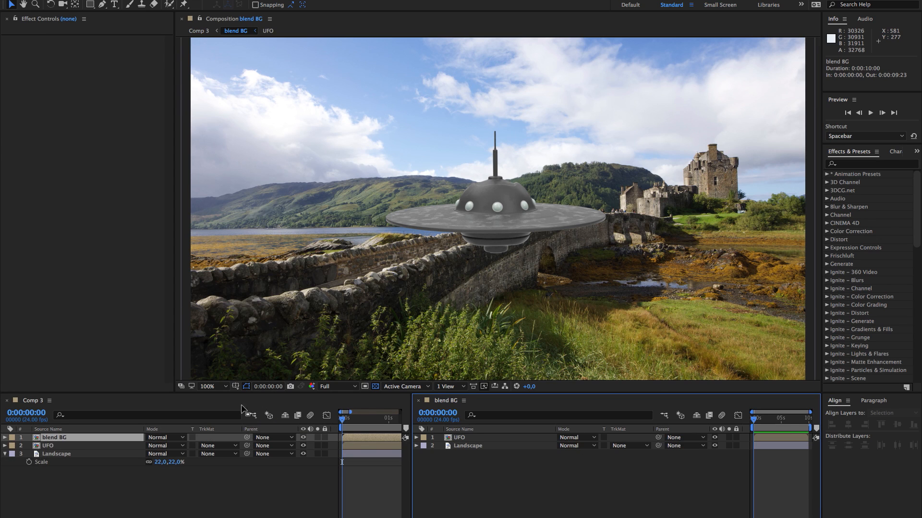
{"action": "mouse_move", "coordinate": [294, 511]}
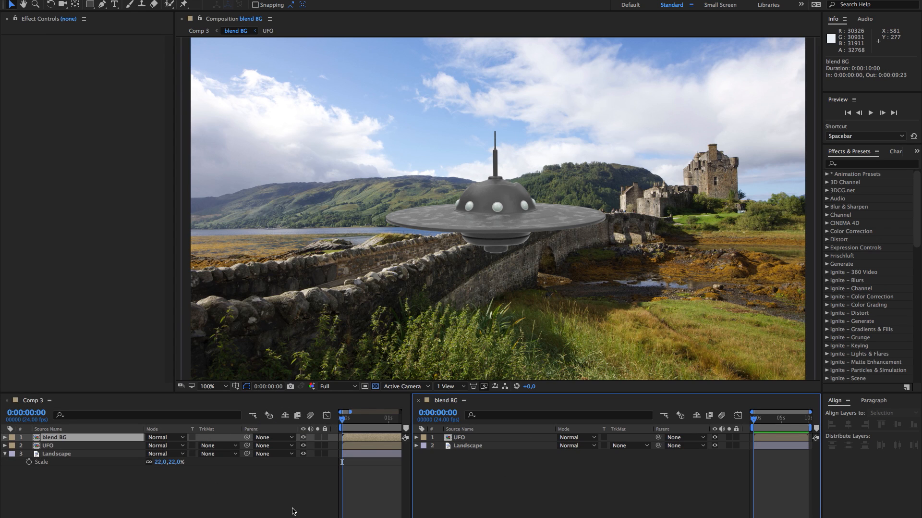
{"action": "mouse_move", "coordinate": [192, 406]}
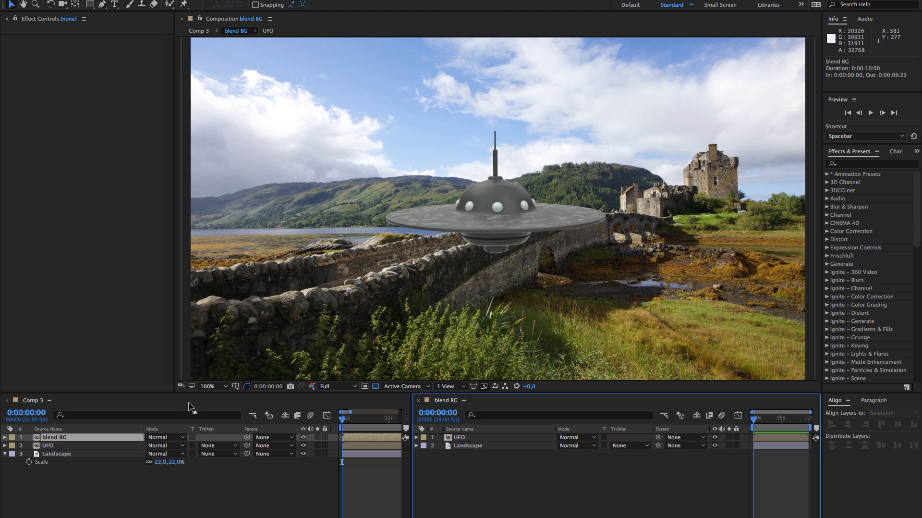
{"action": "left_click", "coordinate": [460, 436]}
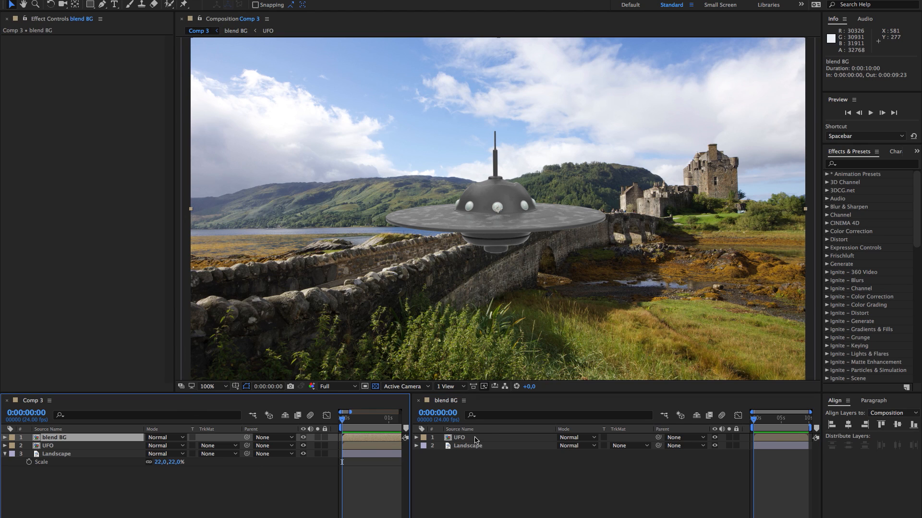
{"action": "left_click", "coordinate": [460, 436]}
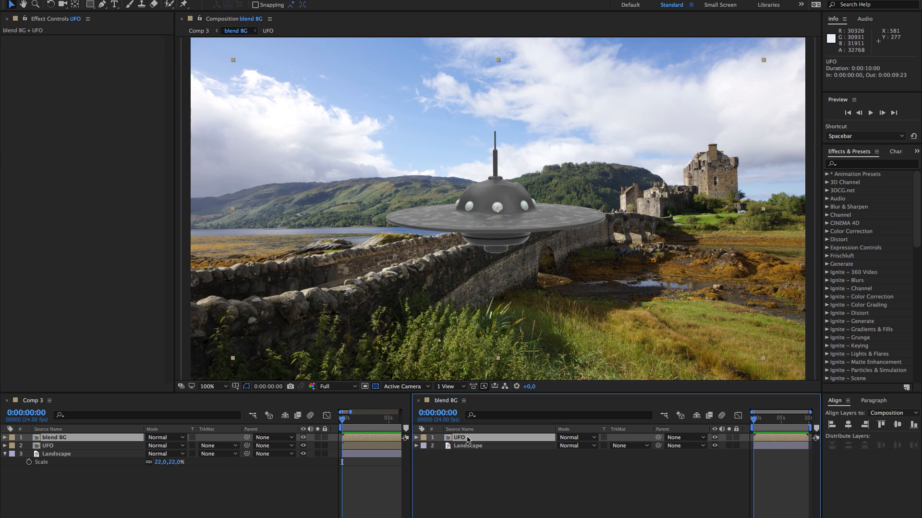
{"action": "left_click", "coordinate": [416, 437]}
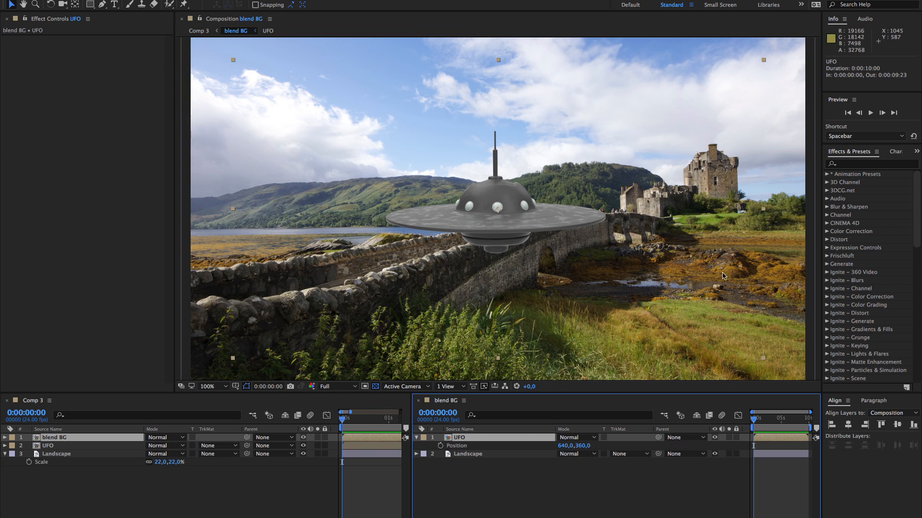
Link blend BG's UFO Position to Comp 3's UFO Position by expression, then show blend BG alone.
{"action": "left_click", "coordinate": [198, 30]}
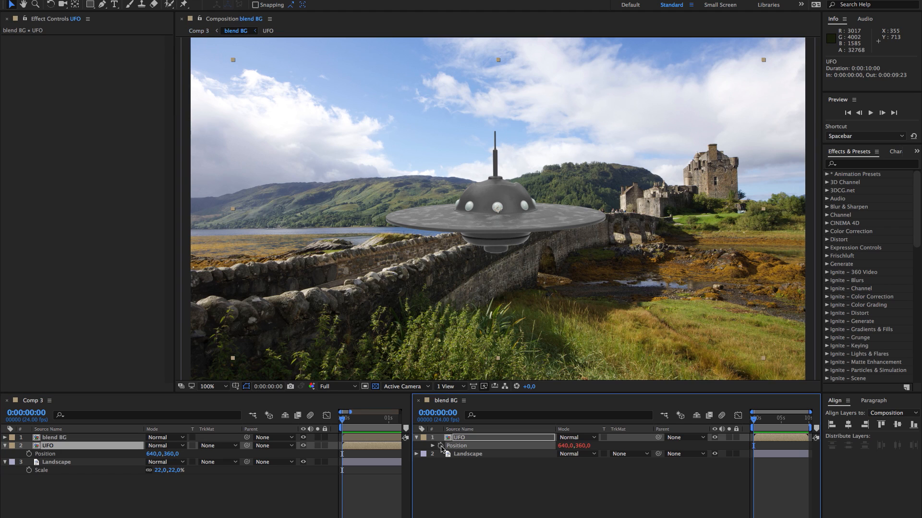
{"action": "left_click", "coordinate": [442, 446]}
{"action": "type", "text": "comp(\"Comp"}
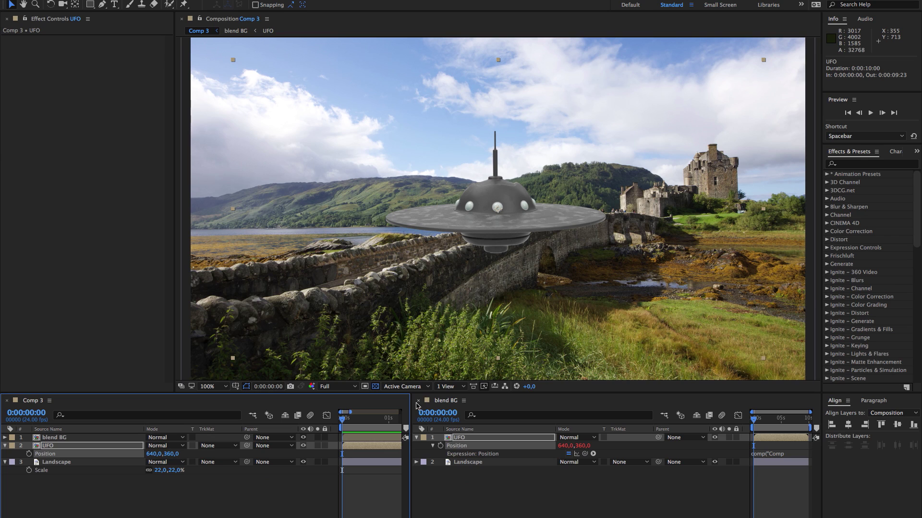
{"action": "left_click", "coordinate": [417, 399]}
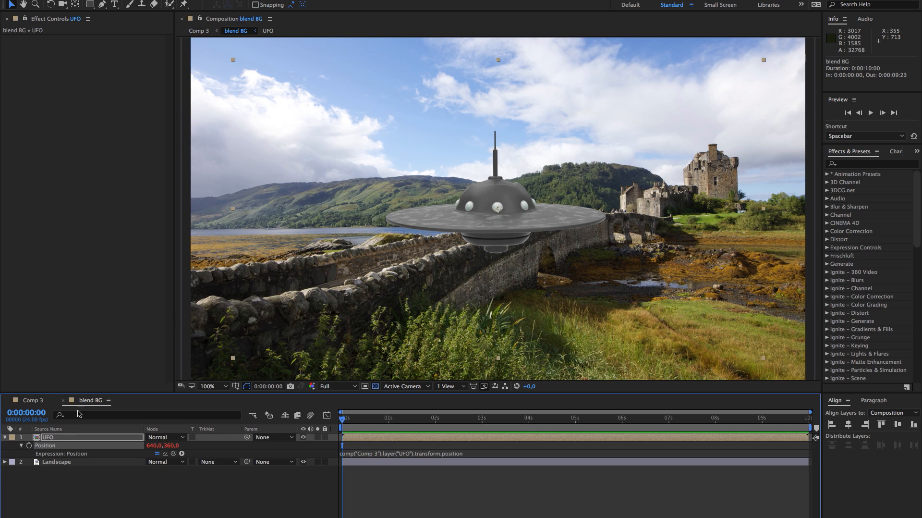
Set the Landscape's track matte to Alpha Matte 'UFO' and deselect.
{"action": "left_click", "coordinate": [5, 436]}
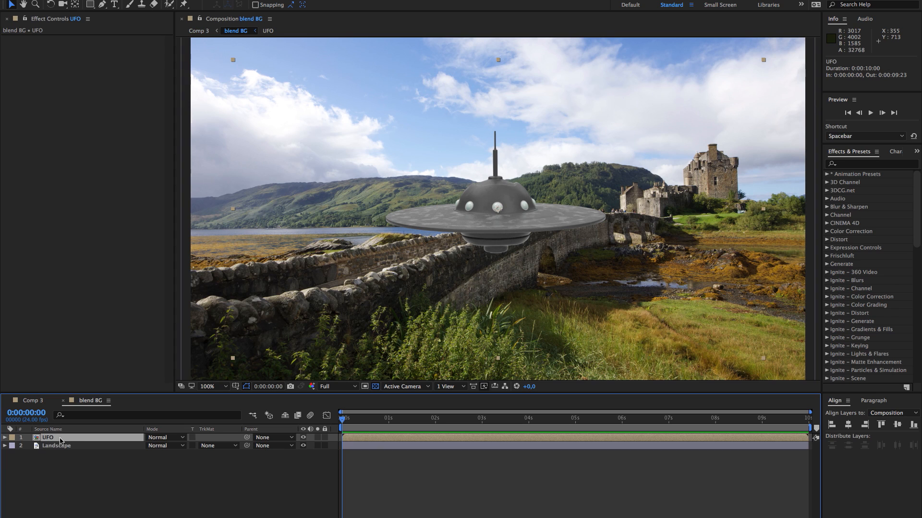
{"action": "mouse_move", "coordinate": [235, 474]}
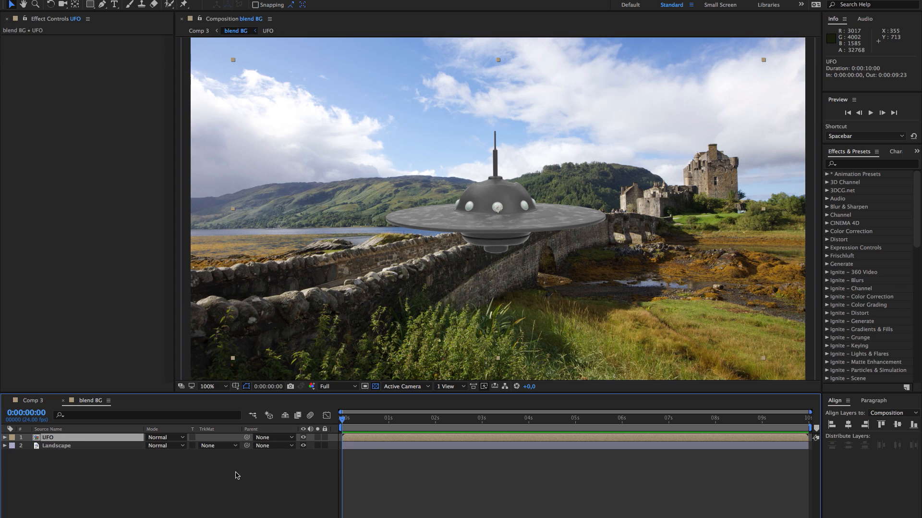
{"action": "left_click", "coordinate": [218, 445]}
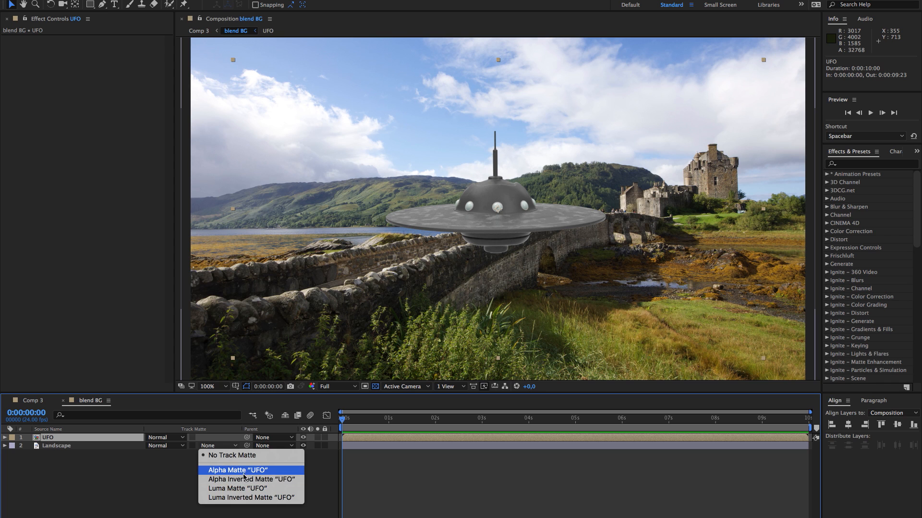
{"action": "left_click", "coordinate": [237, 470]}
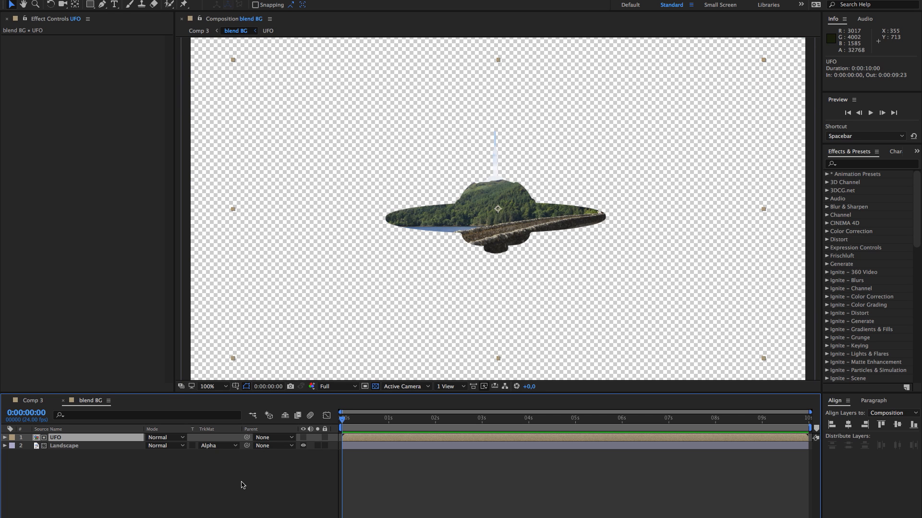
{"action": "mouse_move", "coordinate": [241, 515]}
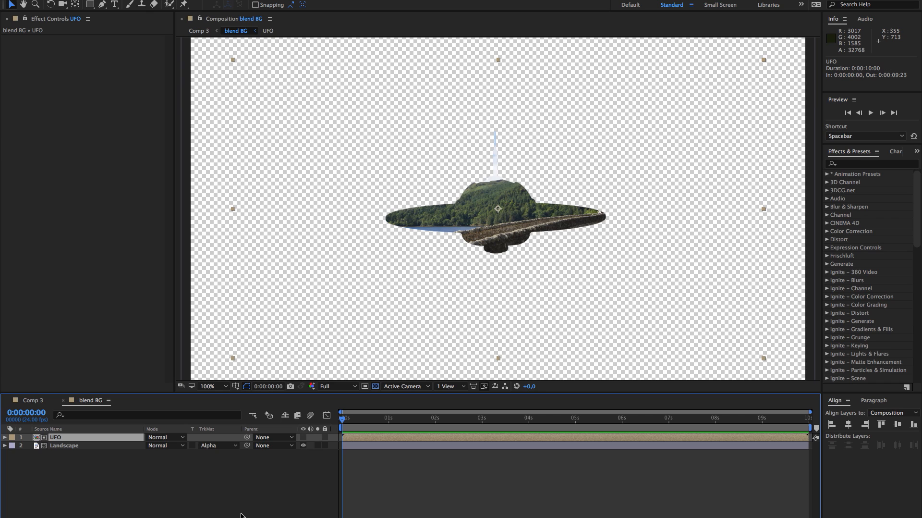
{"action": "left_click", "coordinate": [64, 445]}
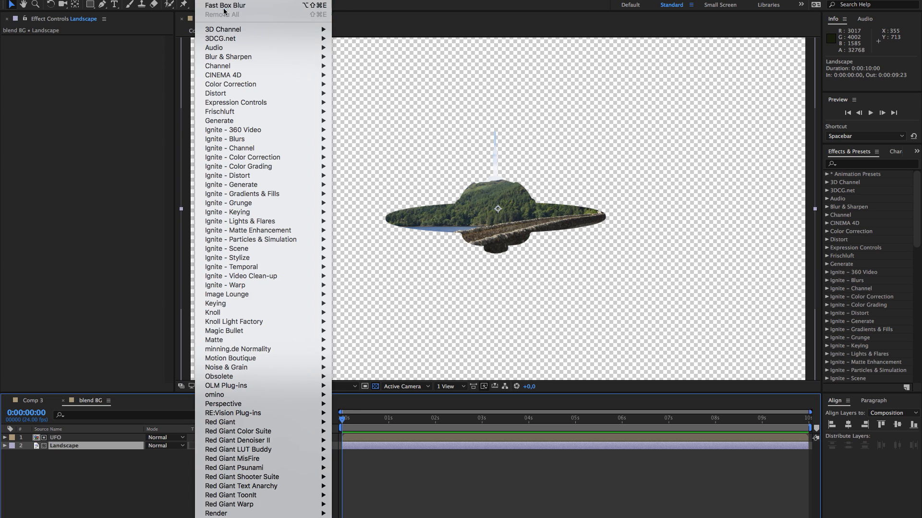
Apply Fast Box Blur to the Landscape with a radius of about 35.
{"action": "left_click", "coordinate": [225, 6]}
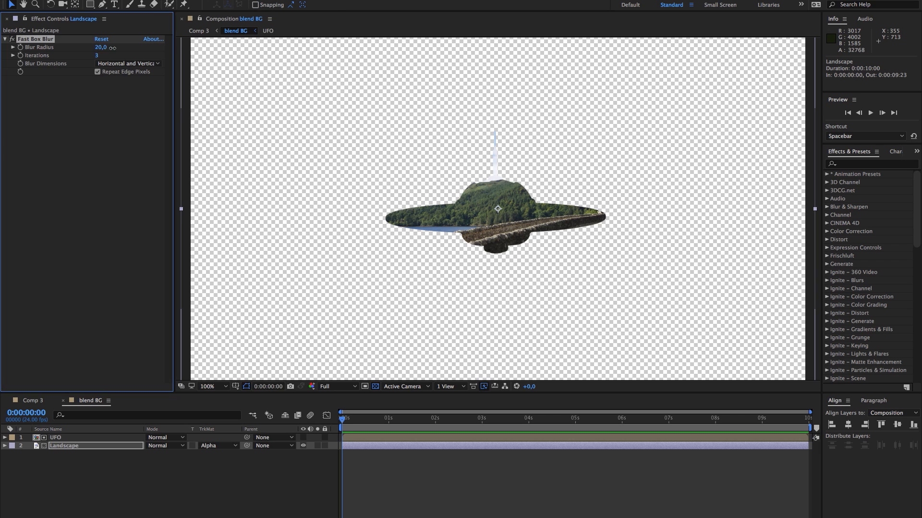
{"action": "left_click_drag", "start_coordinate": [99, 47], "coordinate": [108, 47]}
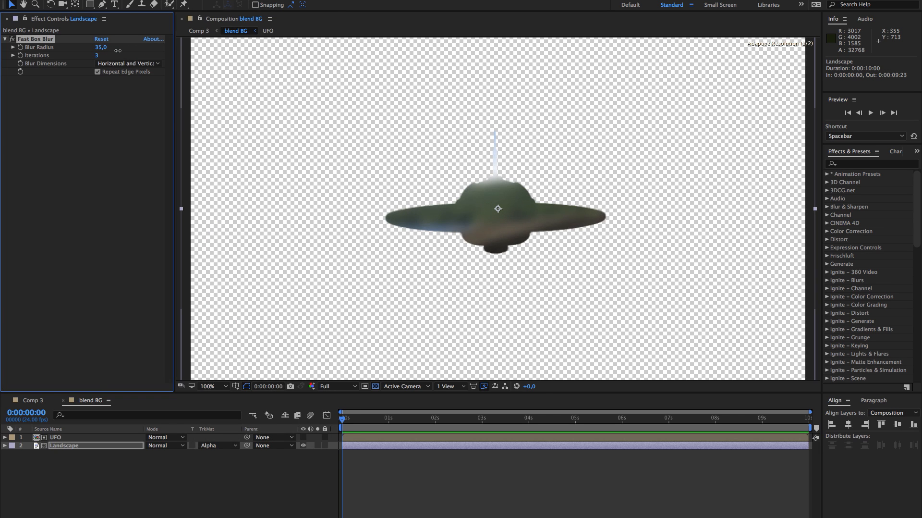
{"action": "left_click_drag", "start_coordinate": [116, 47], "coordinate": [94, 47]}
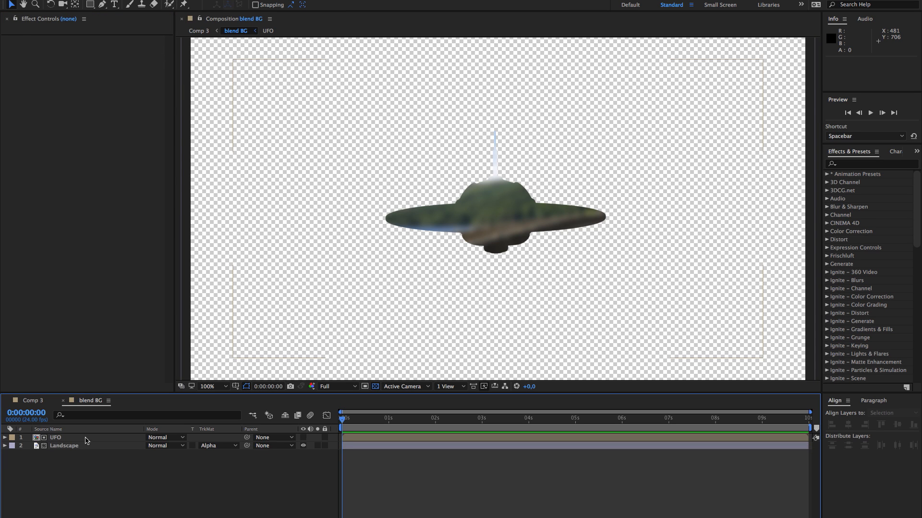
Duplicate the UFO and pre-compose the copy with the matted Landscape.
{"action": "key", "text": "ctrl+d"}
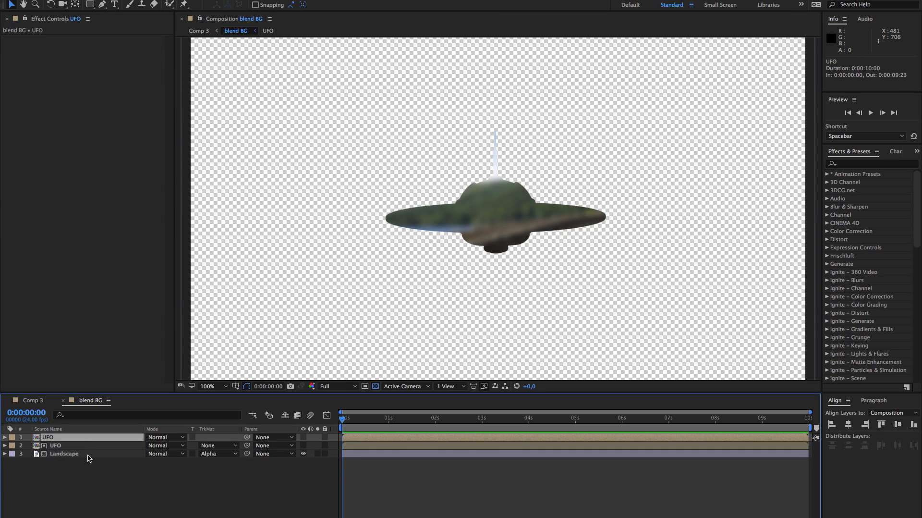
{"action": "left_click", "coordinate": [55, 445]}
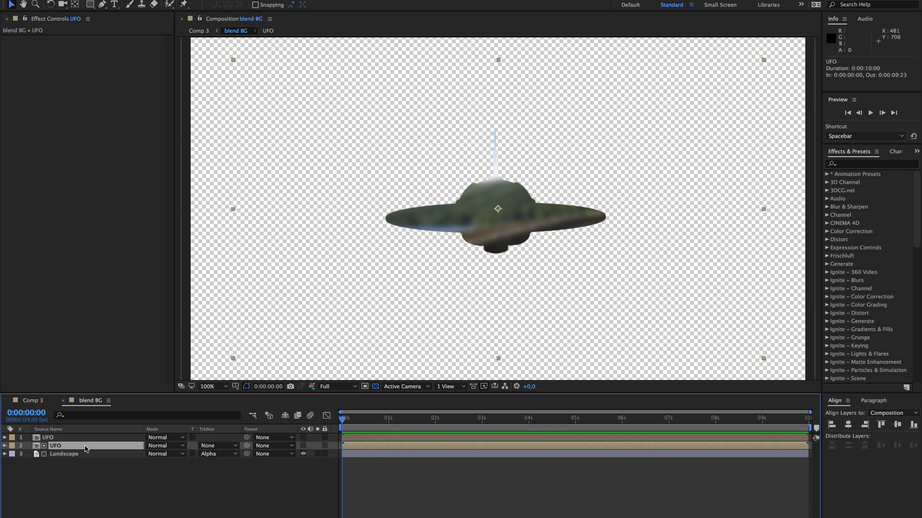
{"action": "right_click", "coordinate": [85, 449]}
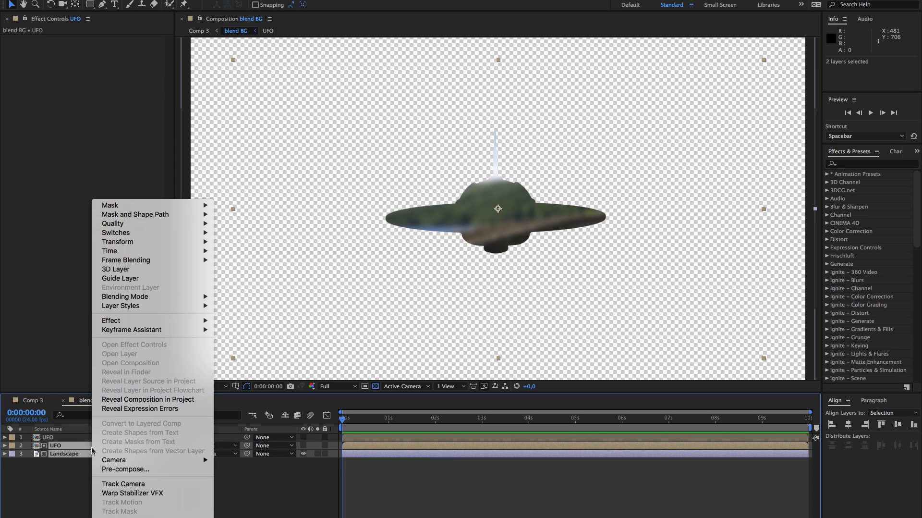
{"action": "mouse_move", "coordinate": [125, 468]}
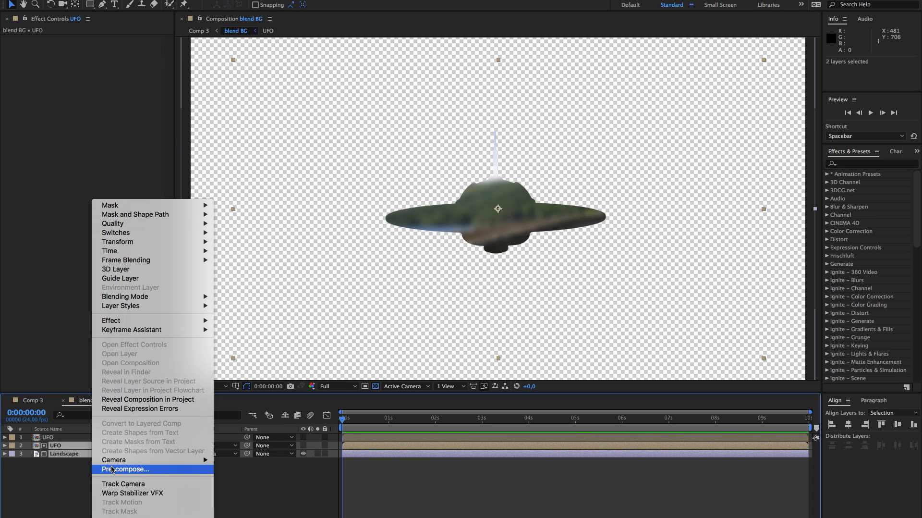
{"action": "left_click", "coordinate": [125, 469]}
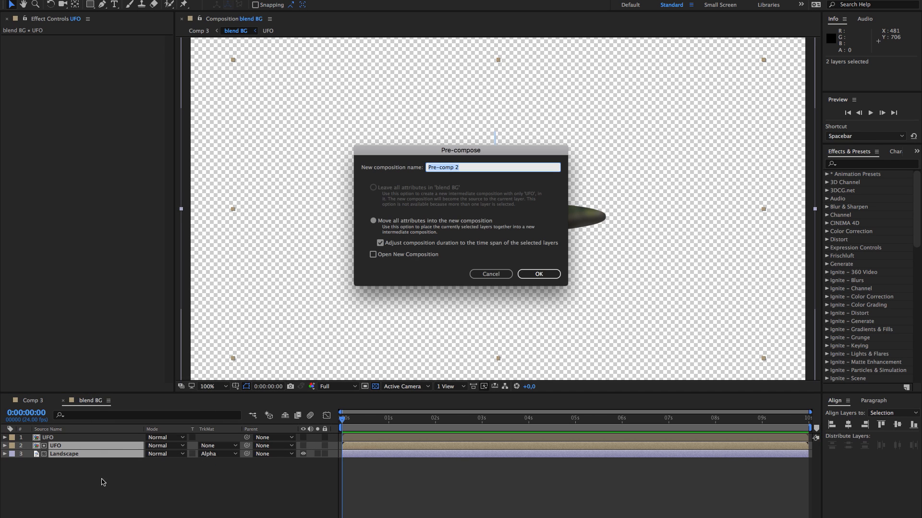
Name the new composition 'Pre-comp UFO', confirm it, and select the top UFO.
{"action": "left_click", "coordinate": [461, 167]}
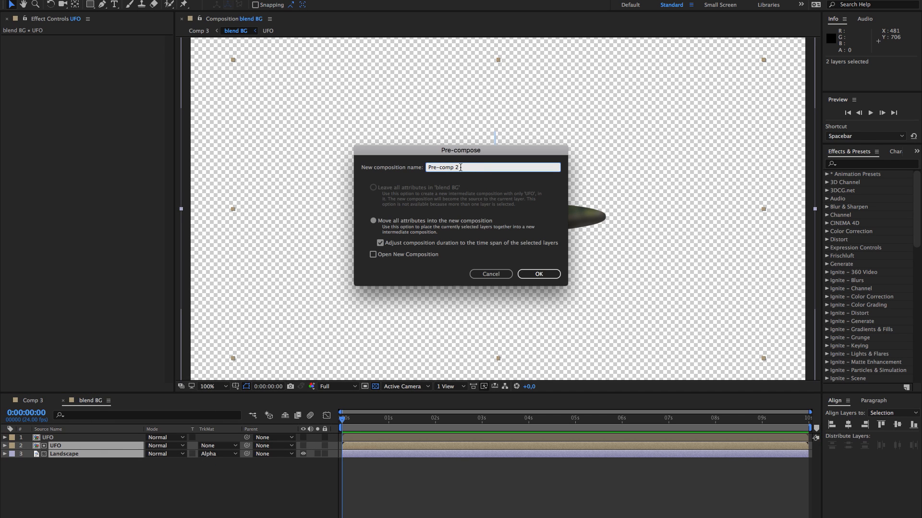
{"action": "type", "text": "U"}
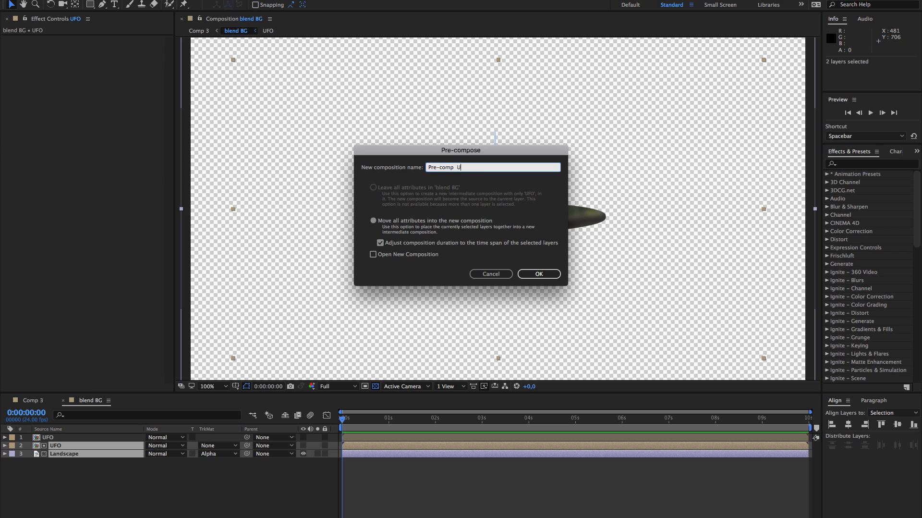
{"action": "type", "text": "FO"}
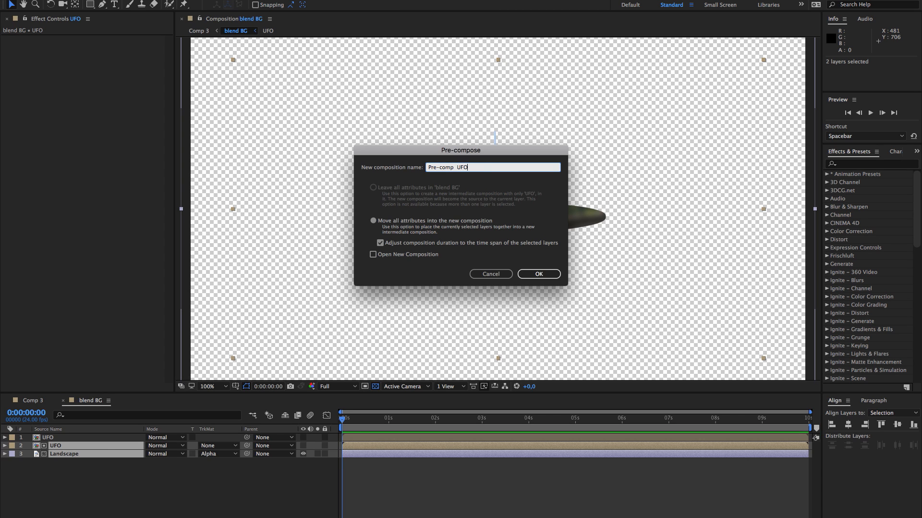
{"action": "left_click", "coordinate": [538, 274]}
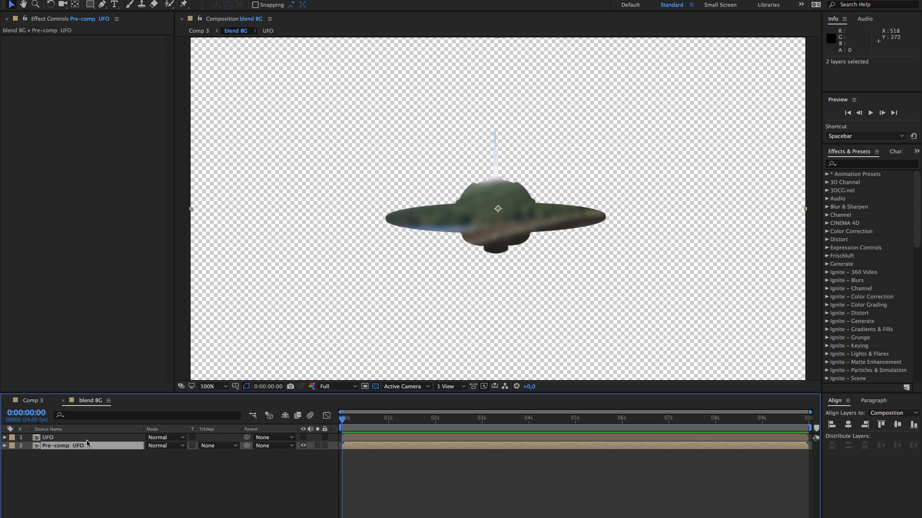
{"action": "left_click", "coordinate": [47, 437]}
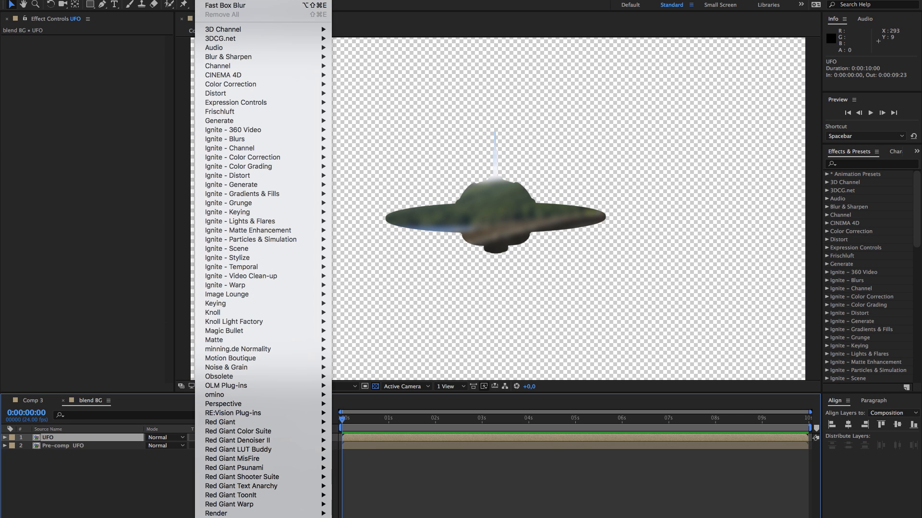
{"action": "mouse_move", "coordinate": [236, 103]}
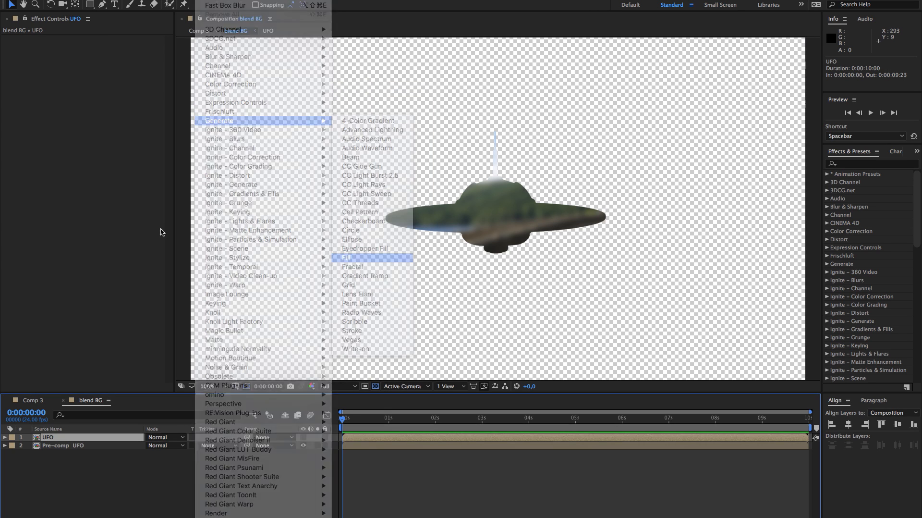
Apply a Fill effect to the top UFO and set its colour to white.
{"action": "left_click", "coordinate": [346, 258]}
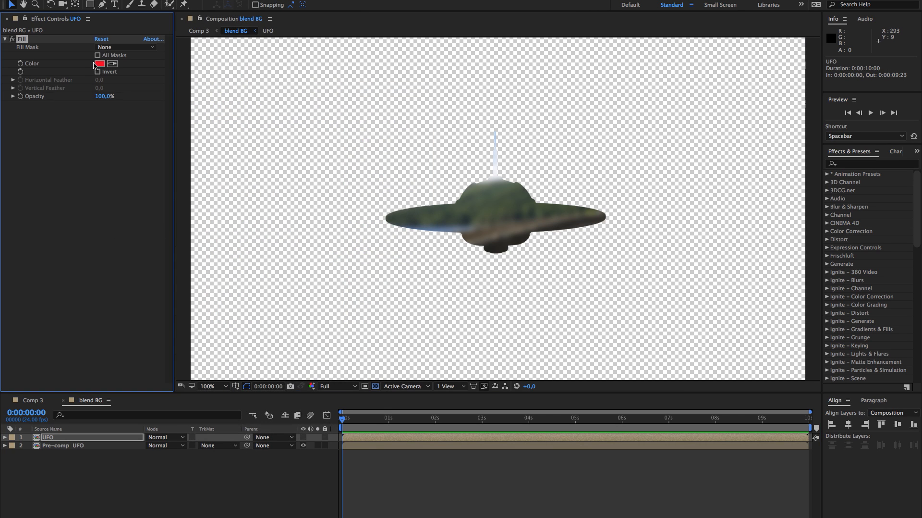
{"action": "mouse_move", "coordinate": [303, 441]}
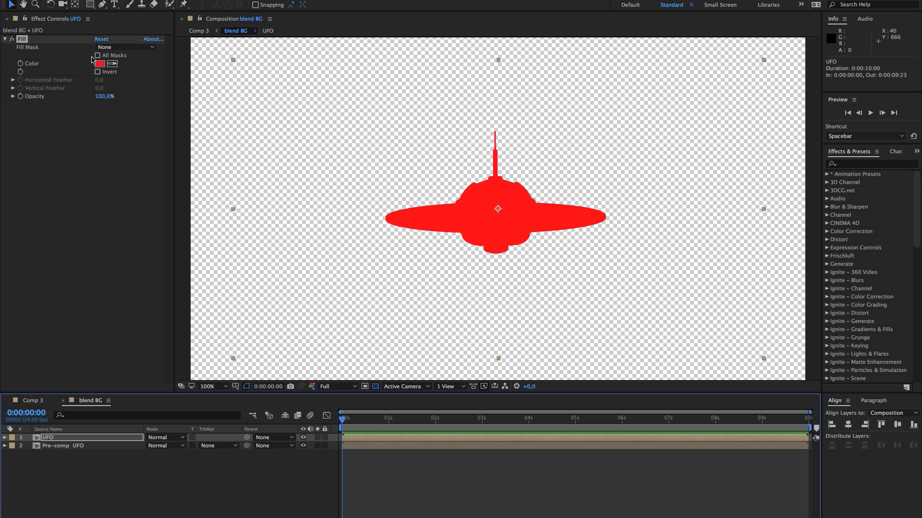
{"action": "left_click", "coordinate": [99, 63]}
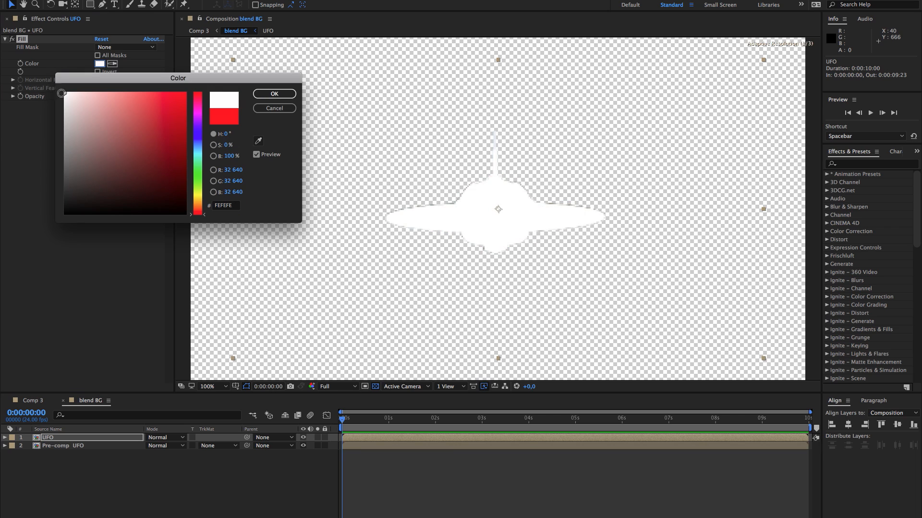
{"action": "left_click", "coordinate": [274, 93]}
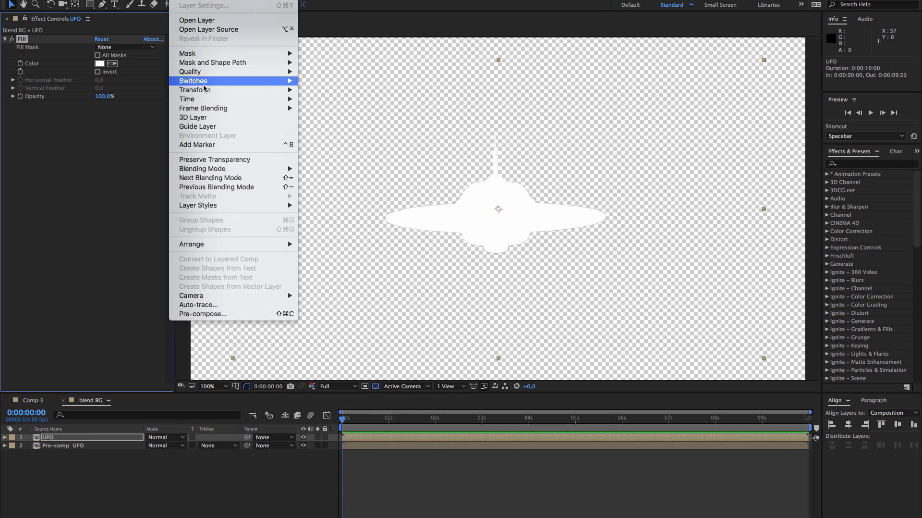
{"action": "mouse_move", "coordinate": [198, 205]}
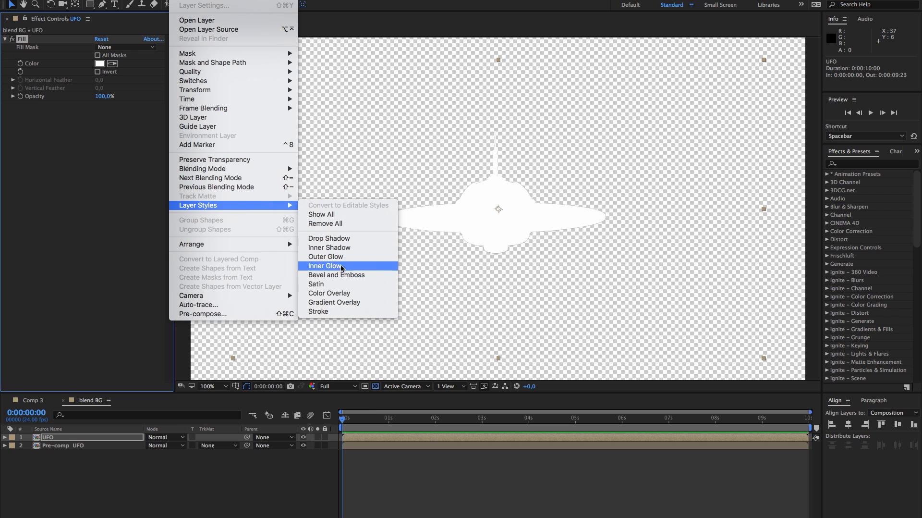
{"action": "mouse_move", "coordinate": [351, 250]}
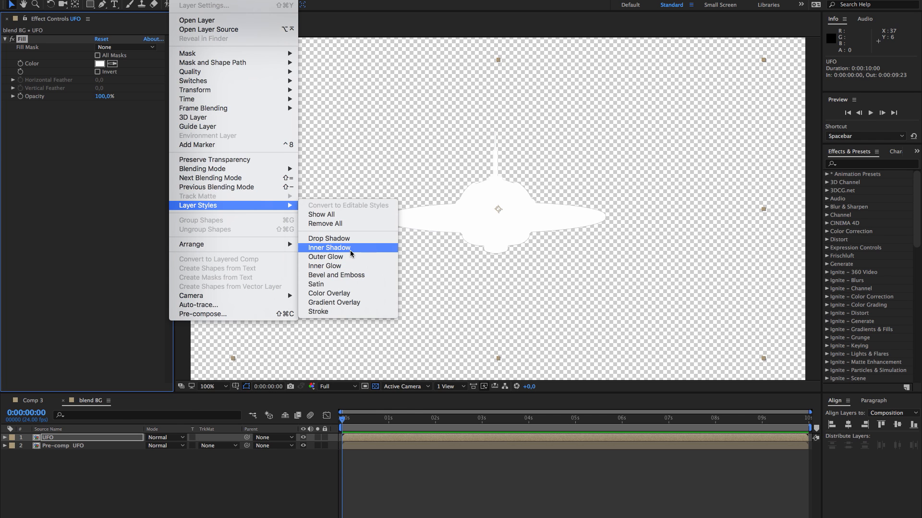
Add an Inner Shadow layer style to the UFO and edit its Distance value.
{"action": "left_click", "coordinate": [329, 247]}
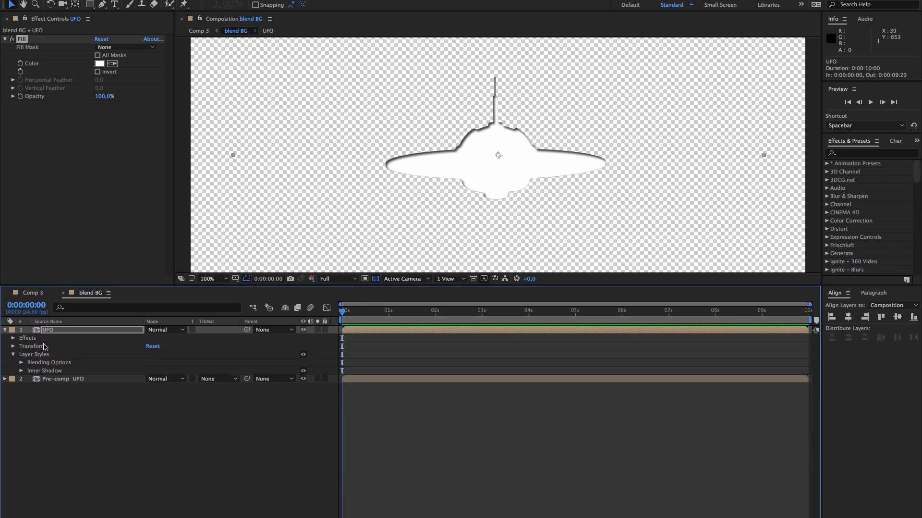
{"action": "left_click", "coordinate": [22, 370]}
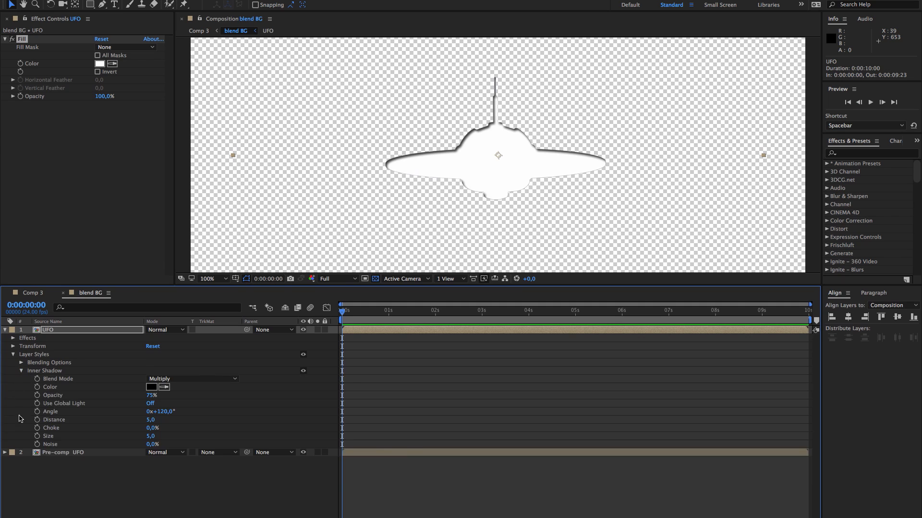
{"action": "mouse_move", "coordinate": [58, 504]}
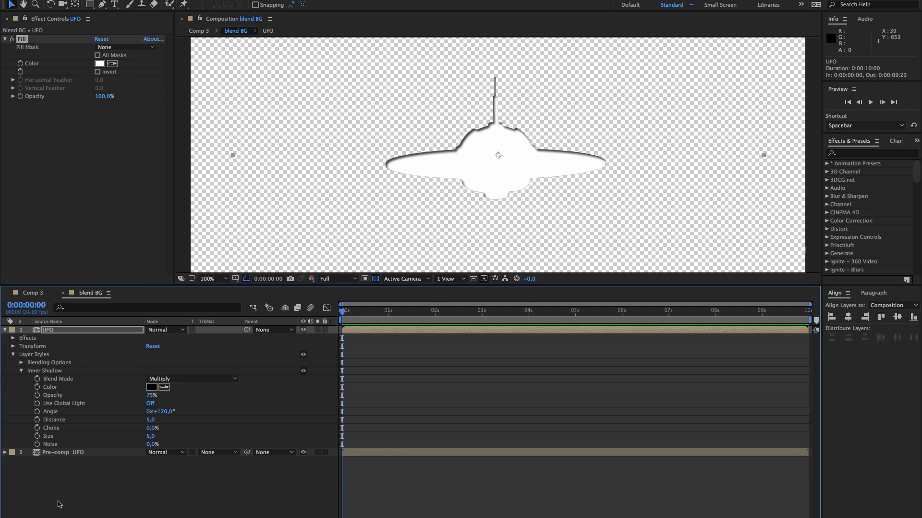
{"action": "mouse_move", "coordinate": [166, 405]}
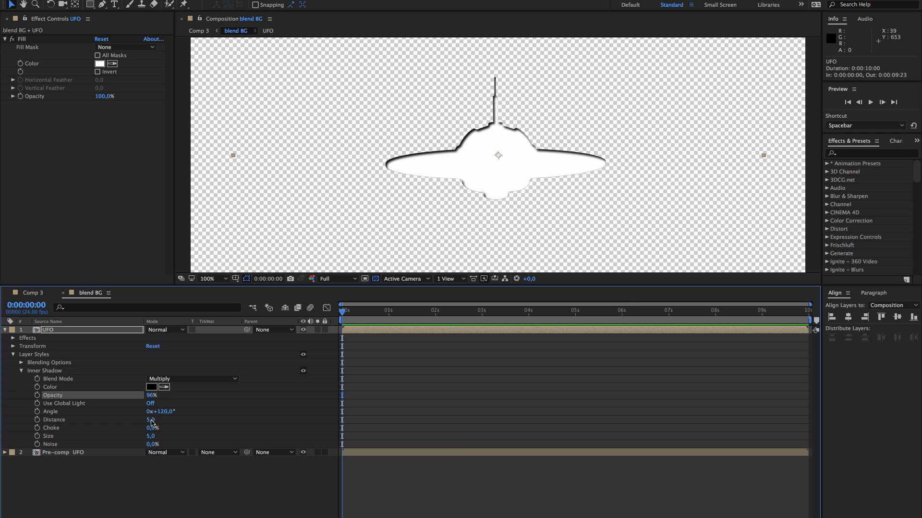
{"action": "double_click", "coordinate": [152, 419]}
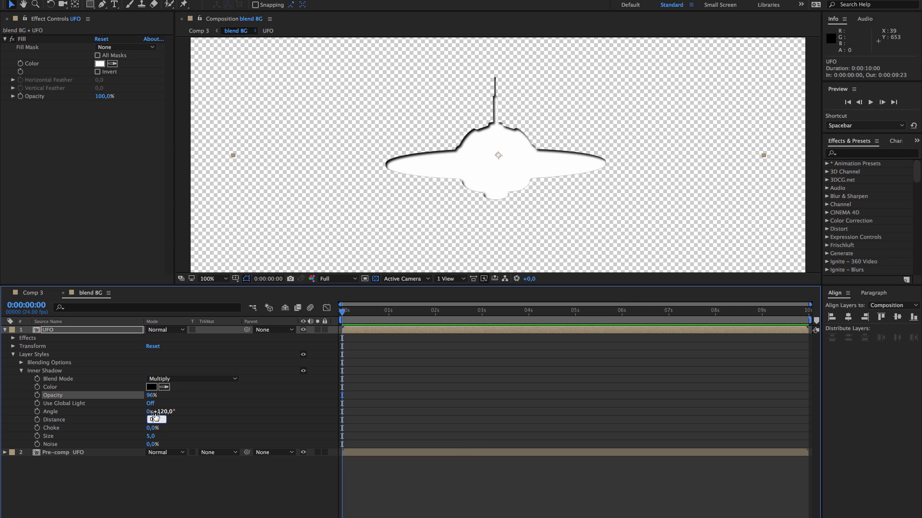
{"action": "triple_click", "coordinate": [159, 412]}
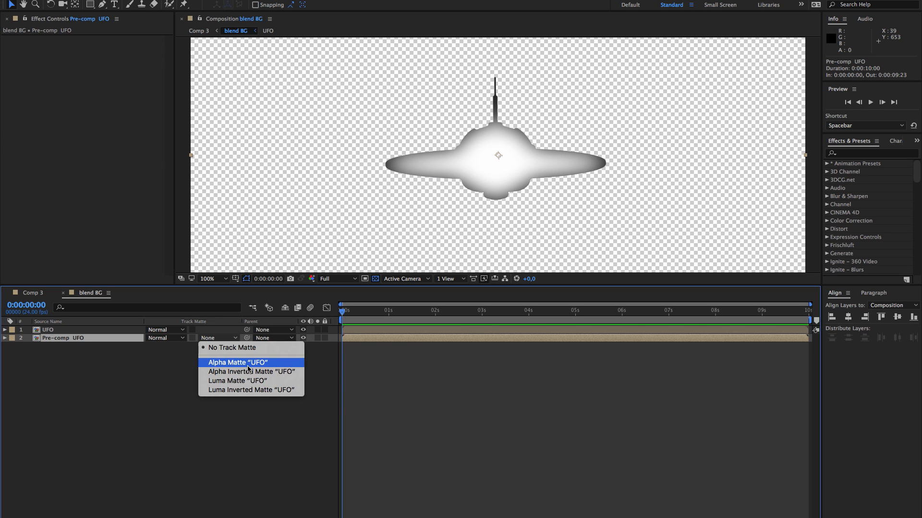
{"action": "mouse_move", "coordinate": [247, 389]}
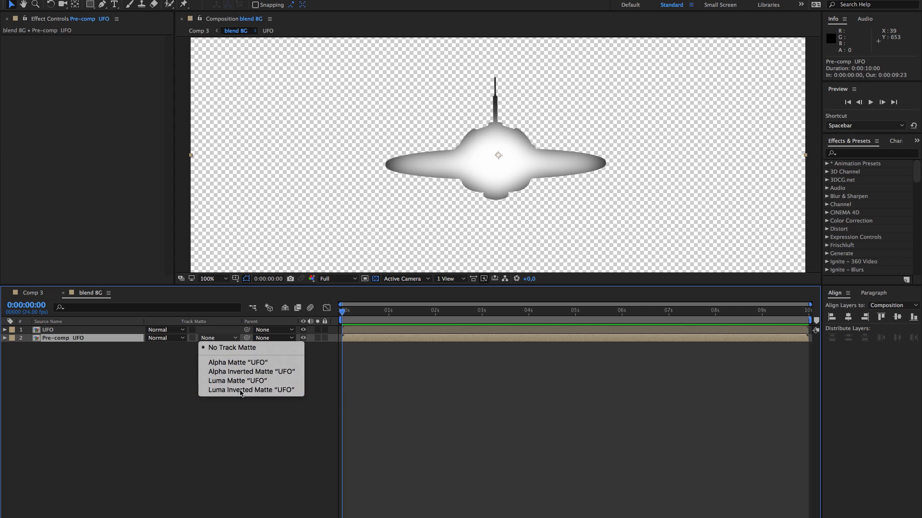
Set Pre-comp UFO's track matte to Luma Inverted Matte 'UFO'.
{"action": "left_click", "coordinate": [250, 389]}
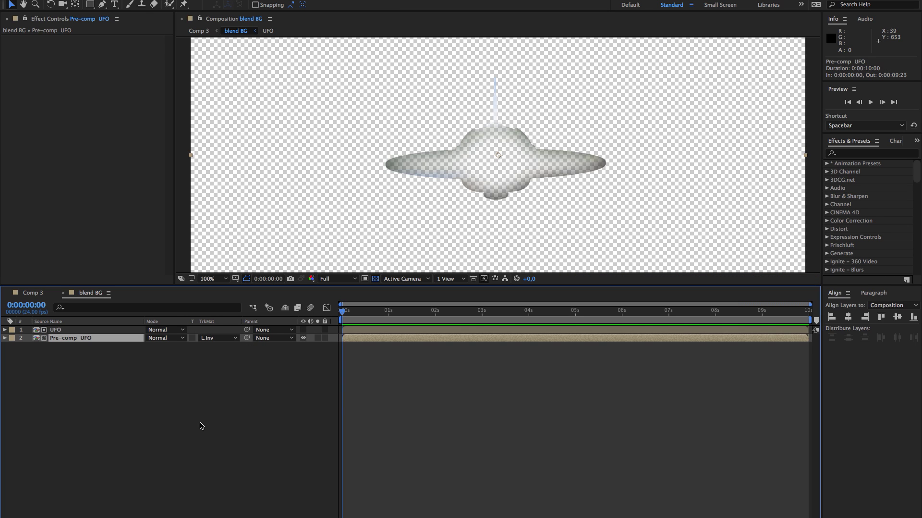
{"action": "mouse_move", "coordinate": [57, 304]}
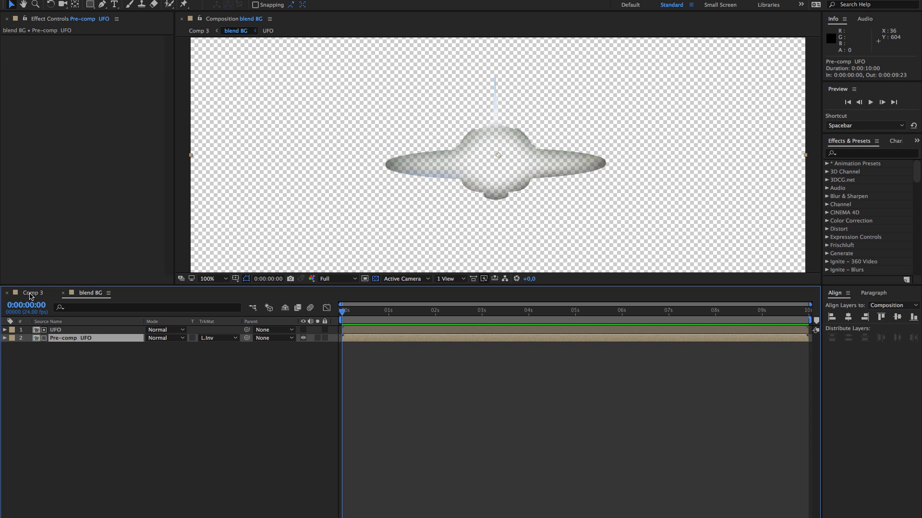
Set blend BG's mode to Overlay over the castle scene and select the UFO layer.
{"action": "left_click", "coordinate": [31, 292]}
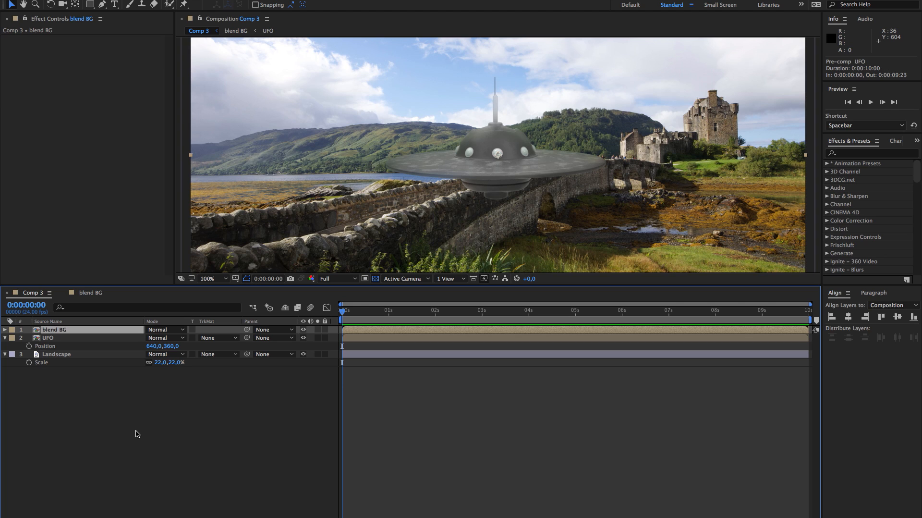
{"action": "left_click", "coordinate": [166, 329]}
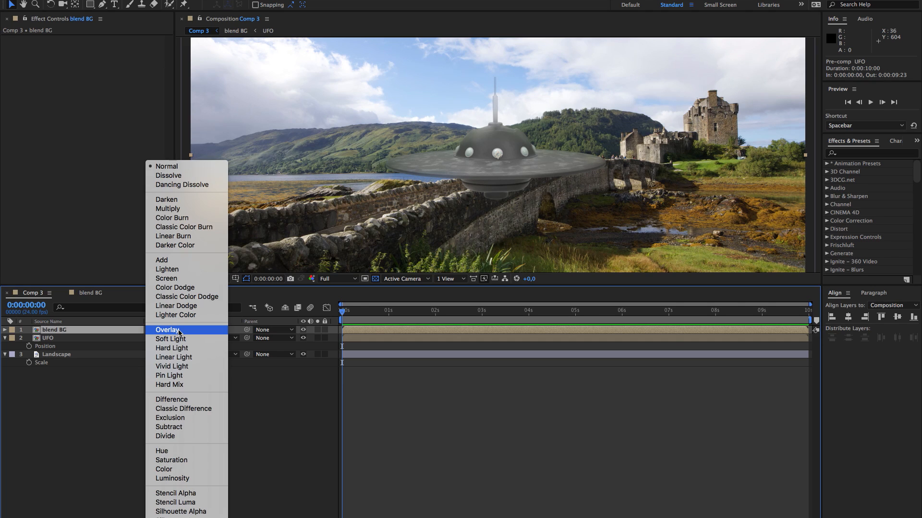
{"action": "left_click", "coordinate": [167, 328]}
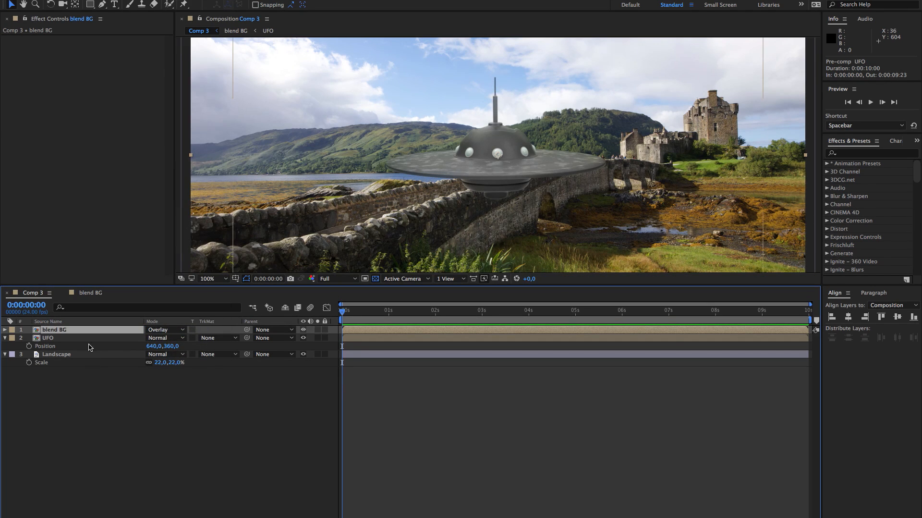
{"action": "left_click", "coordinate": [47, 337]}
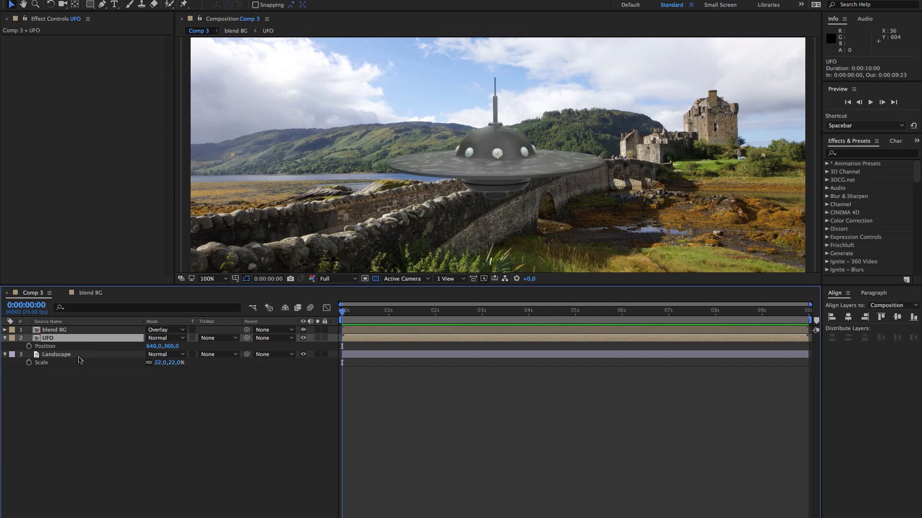
{"action": "mouse_move", "coordinate": [418, 292]}
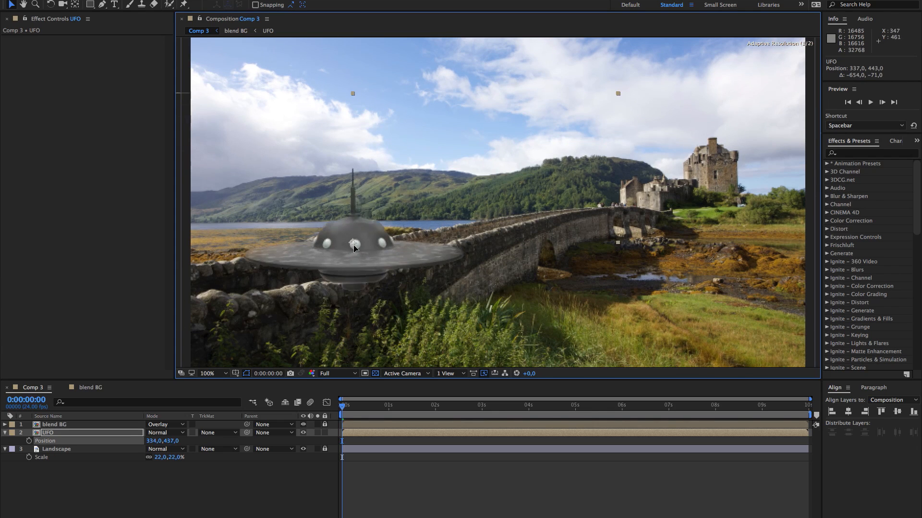
Nudge the UFO over the bridge wall to test how the overlay tints it.
{"action": "left_click_drag", "start_coordinate": [353, 244], "coordinate": [395, 191]}
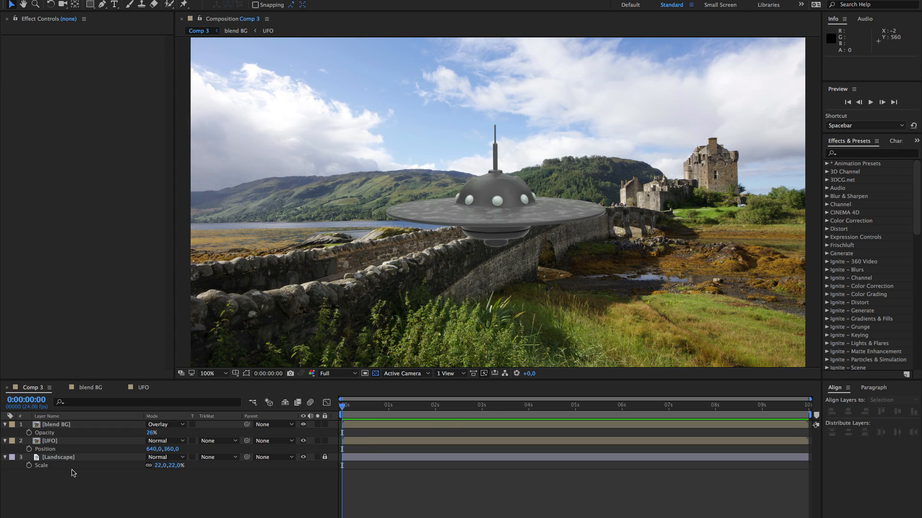
{"action": "mouse_move", "coordinate": [109, 496]}
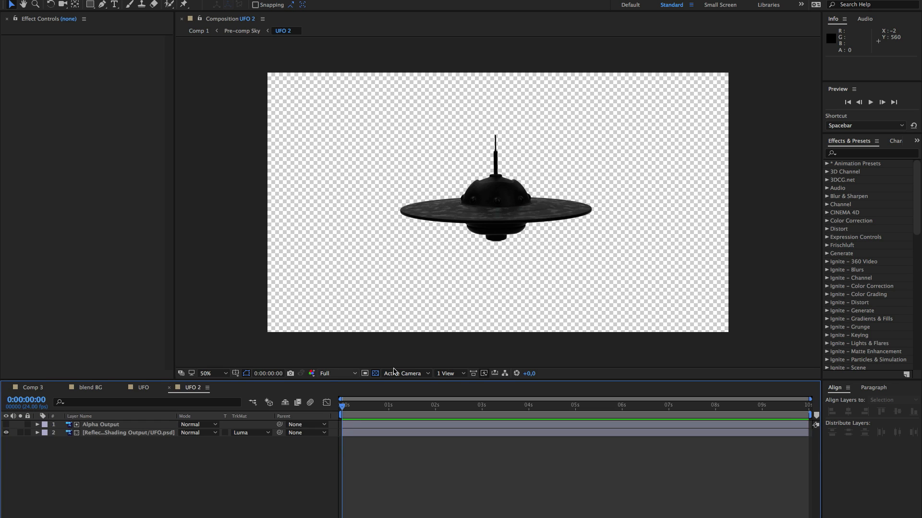
In blend BG, set Pre-comp UFO's track matte to Luma from the UFO 2 layer.
{"action": "left_click", "coordinate": [91, 387]}
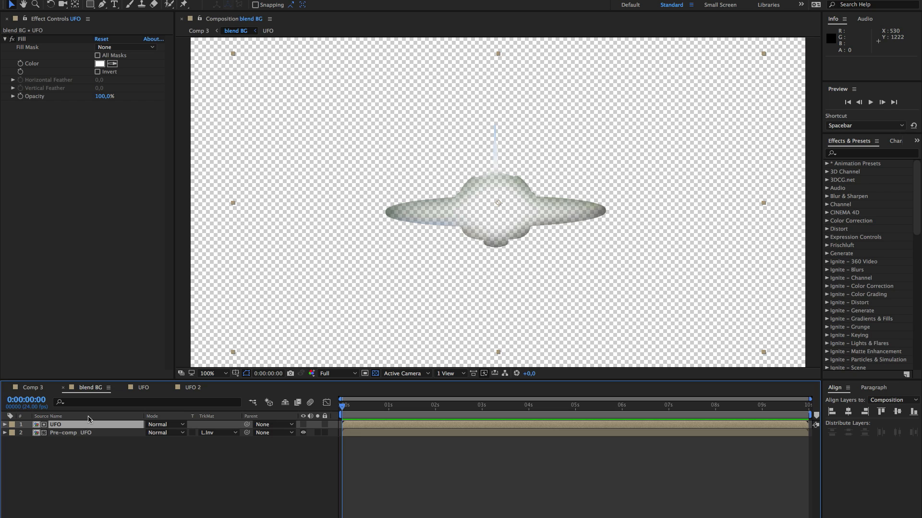
{"action": "mouse_move", "coordinate": [81, 429]}
{"action": "type", "text": " 2"}
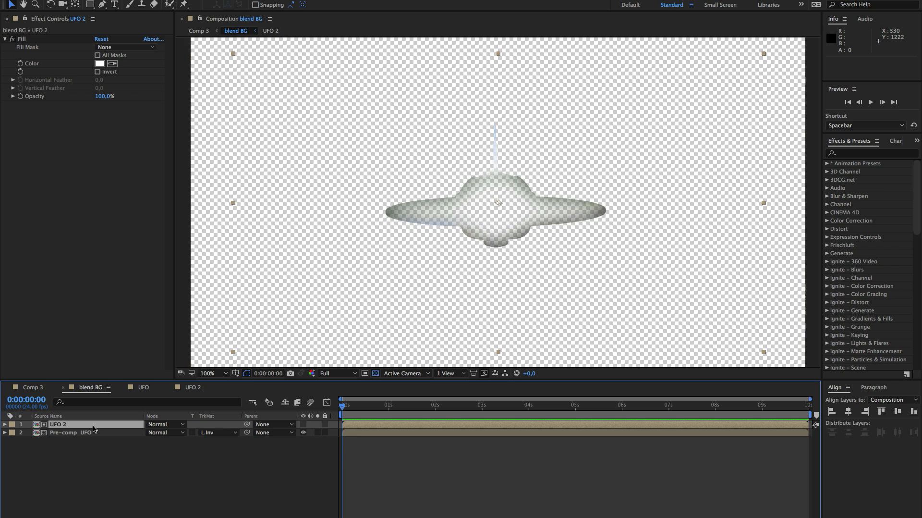
{"action": "left_click", "coordinate": [218, 432]}
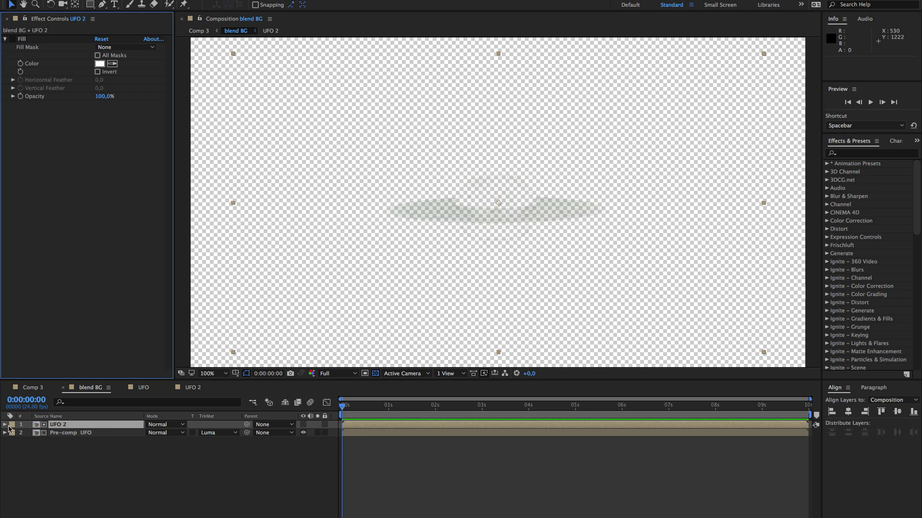
{"action": "left_click", "coordinate": [5, 425]}
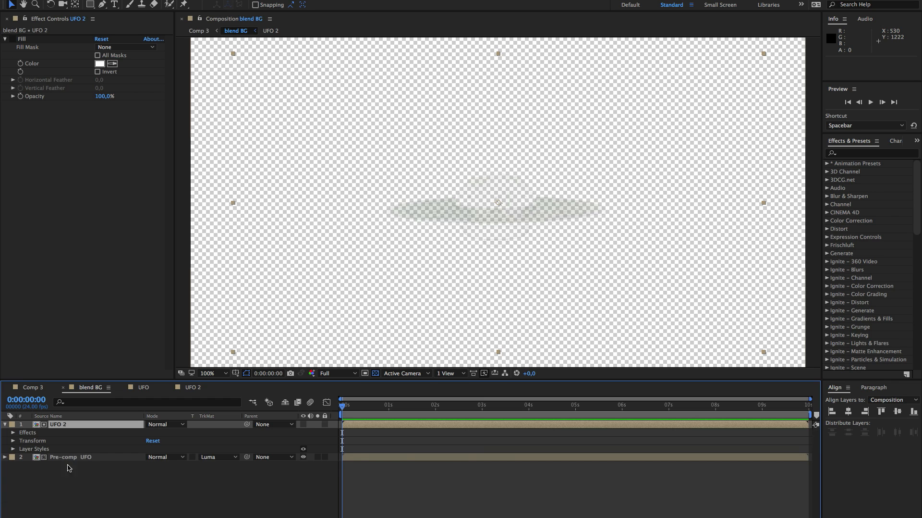
{"action": "mouse_move", "coordinate": [84, 430]}
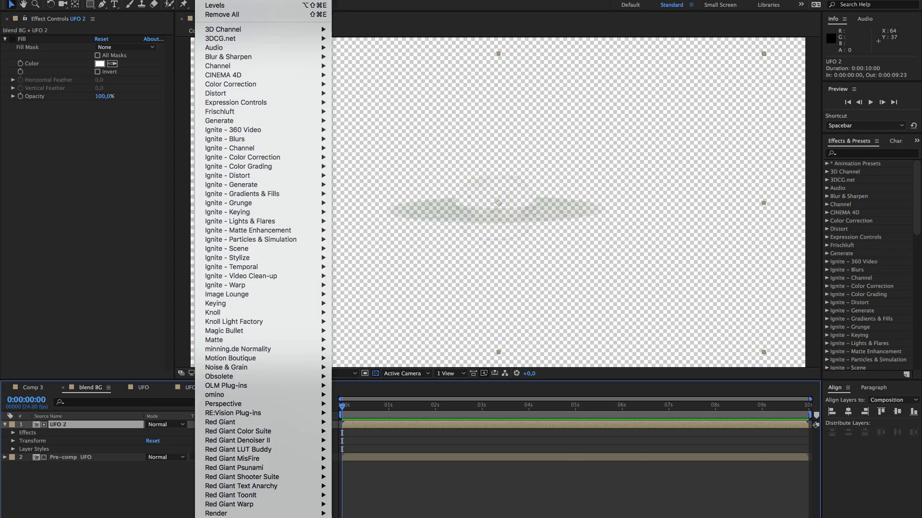
Add Levels to UFO 2 and raise gamma to about 1.44 so more reflection shows.
{"action": "left_click", "coordinate": [215, 6]}
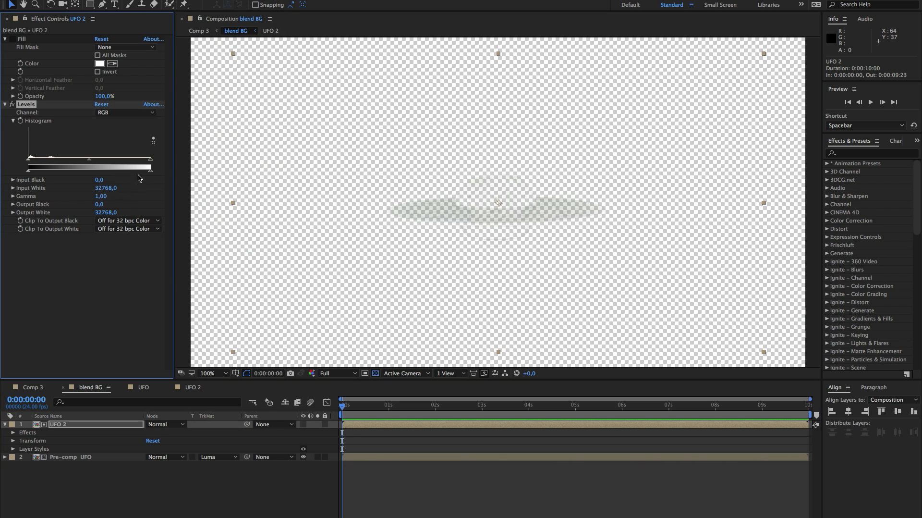
{"action": "left_click_drag", "start_coordinate": [89, 160], "coordinate": [80, 160]}
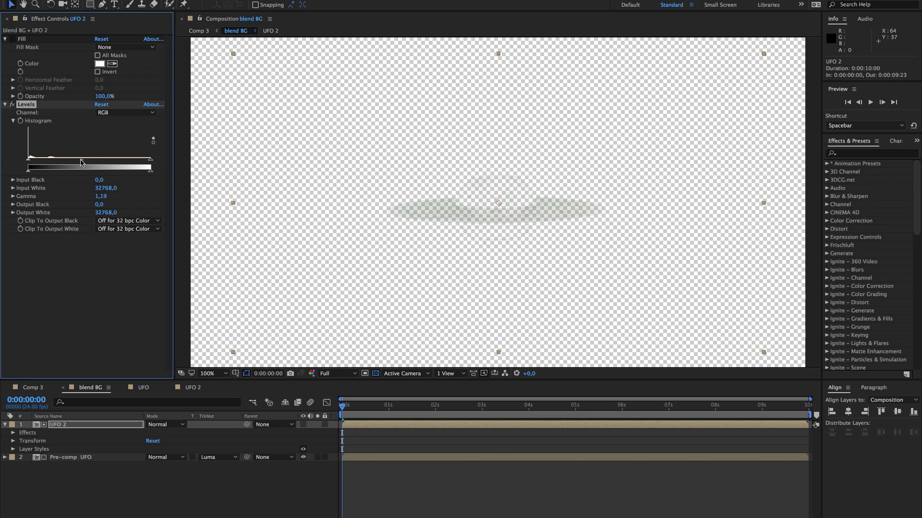
{"action": "left_click_drag", "start_coordinate": [92, 164], "coordinate": [87, 163]}
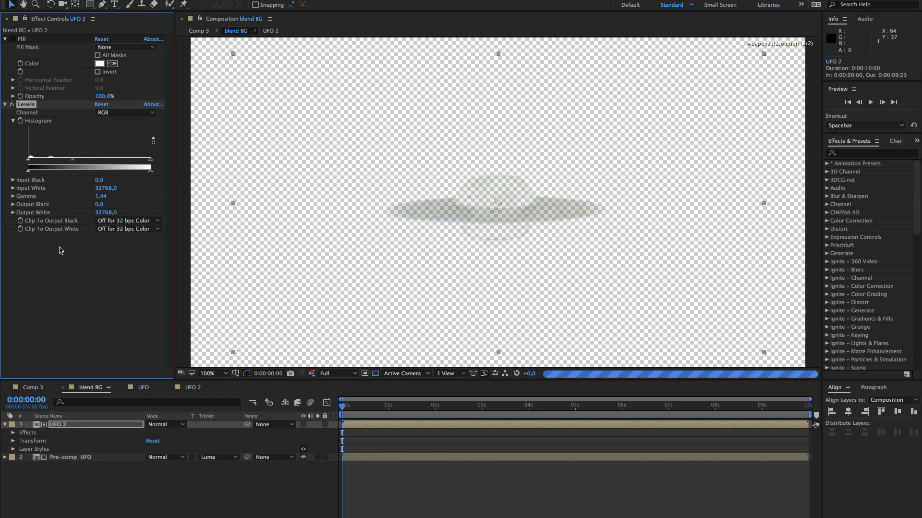
{"action": "left_click", "coordinate": [201, 30]}
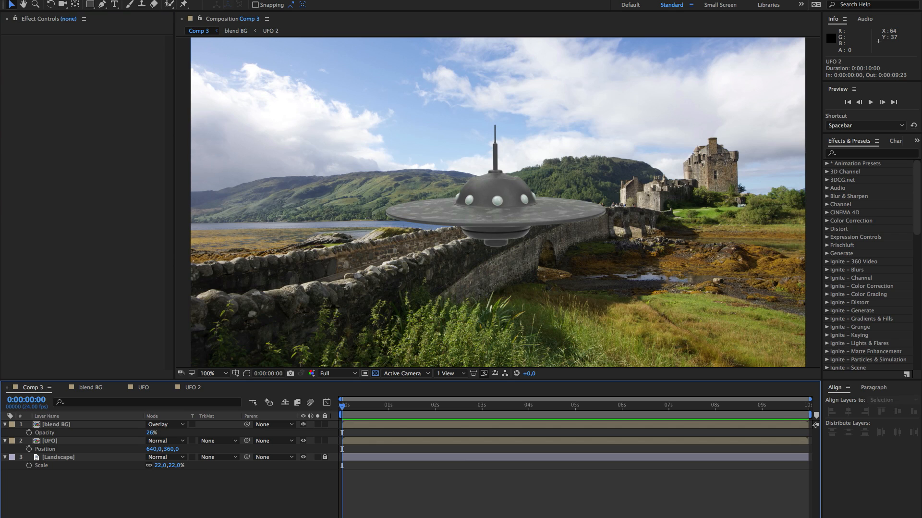
Select the UFO layer to shift it rightward toward the castle bridge.
{"action": "left_click", "coordinate": [50, 440]}
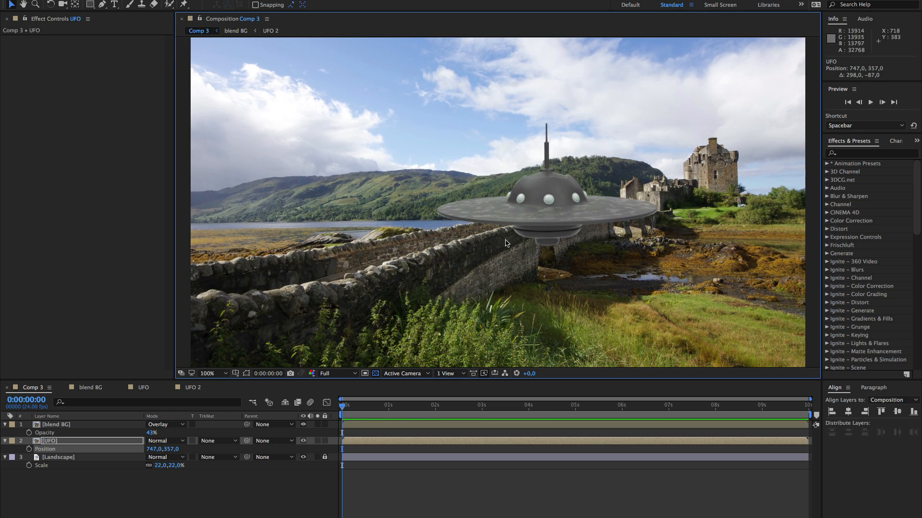
{"action": "mouse_move", "coordinate": [264, 501]}
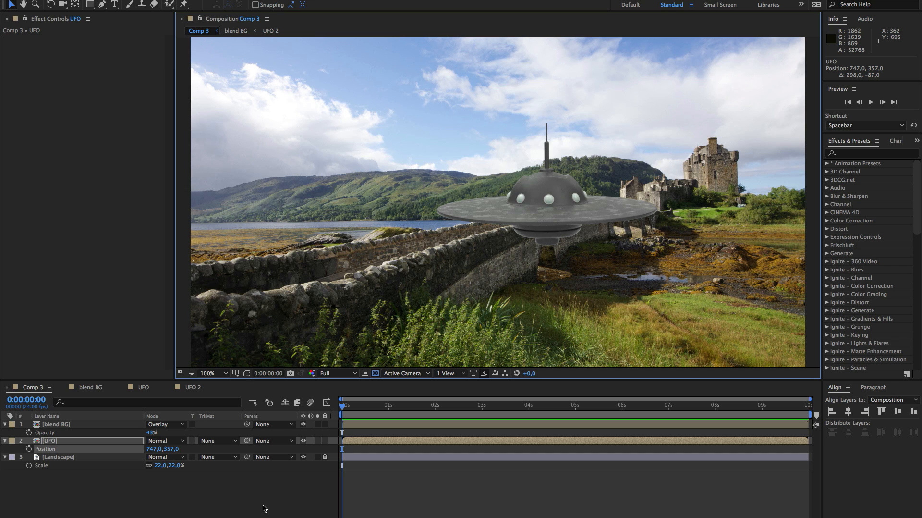
{"action": "mouse_move", "coordinate": [377, 334]}
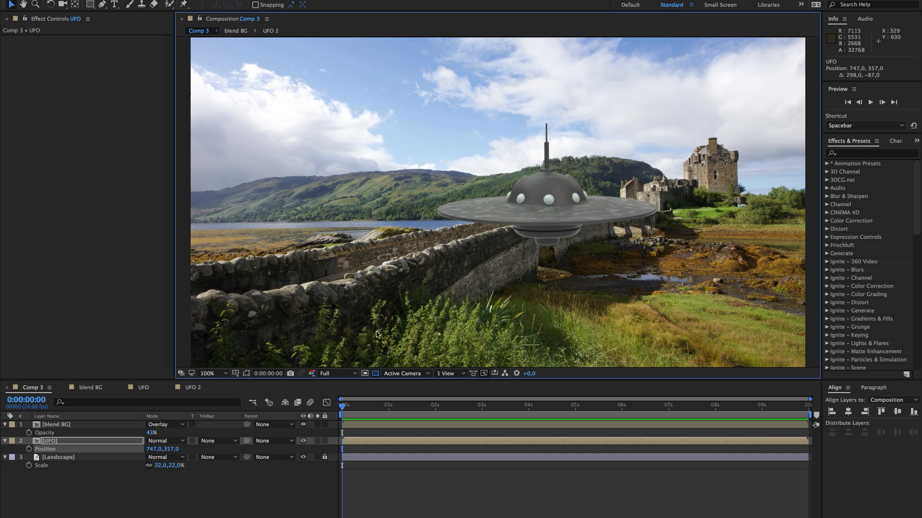
{"action": "mouse_move", "coordinate": [688, 218]}
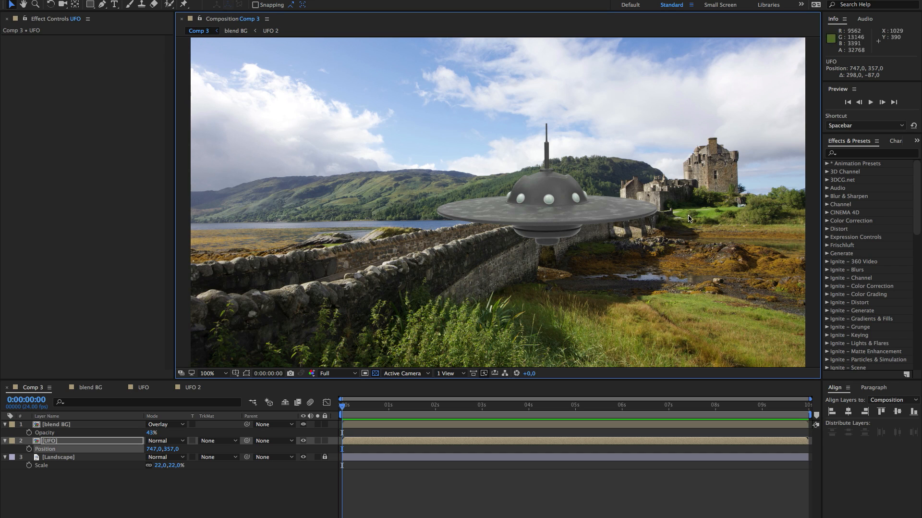
{"action": "mouse_move", "coordinate": [606, 297]}
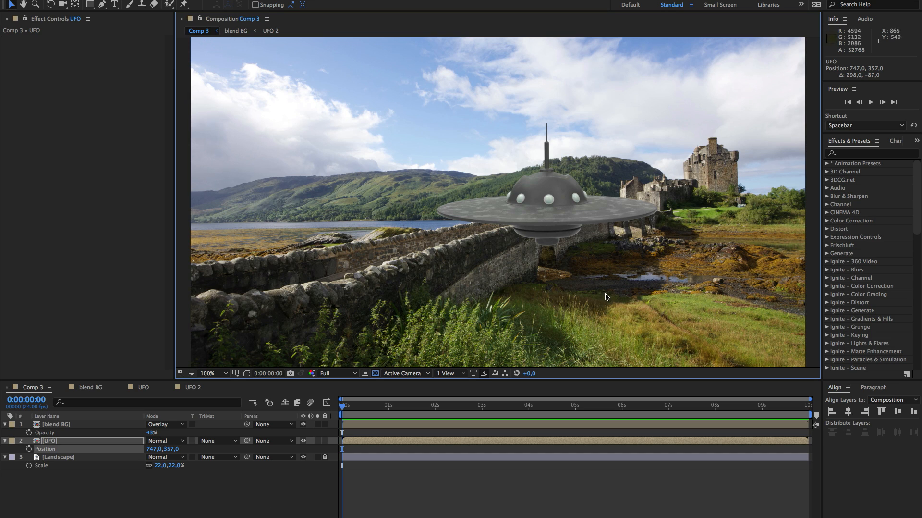
{"action": "mouse_move", "coordinate": [609, 303]}
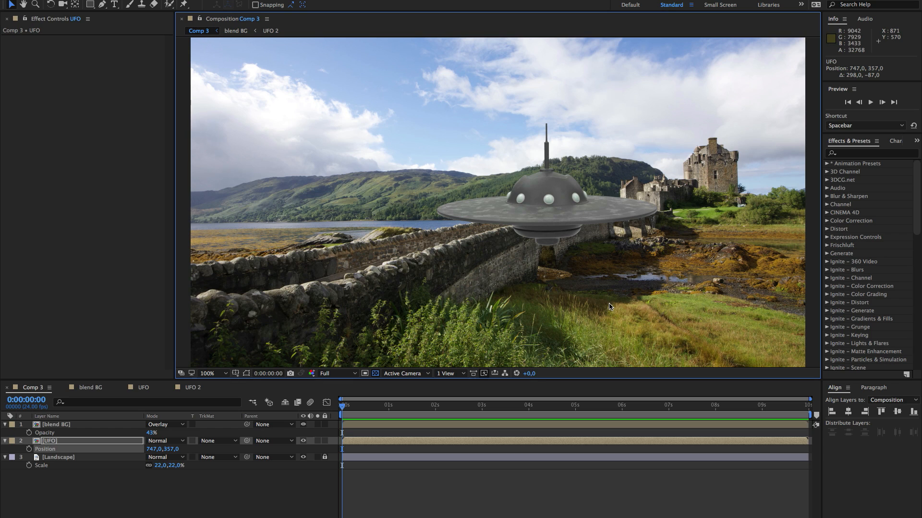
{"action": "mouse_move", "coordinate": [610, 307]}
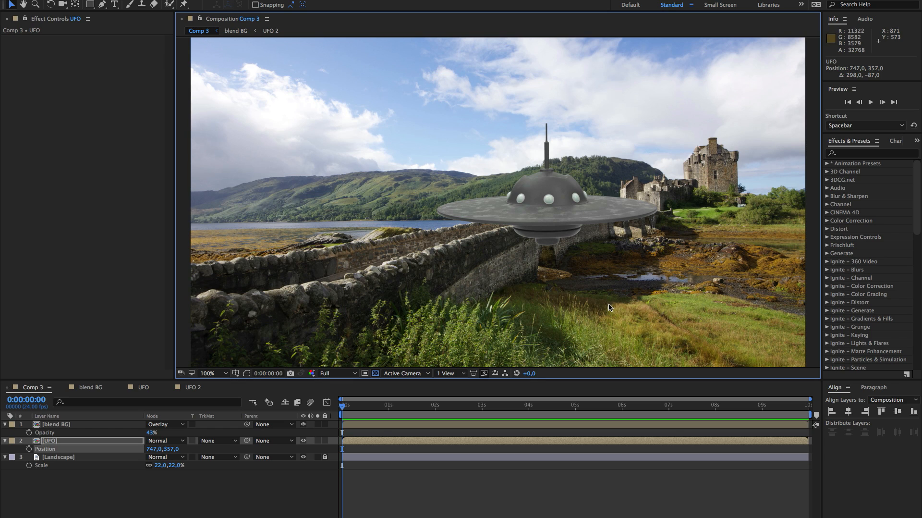